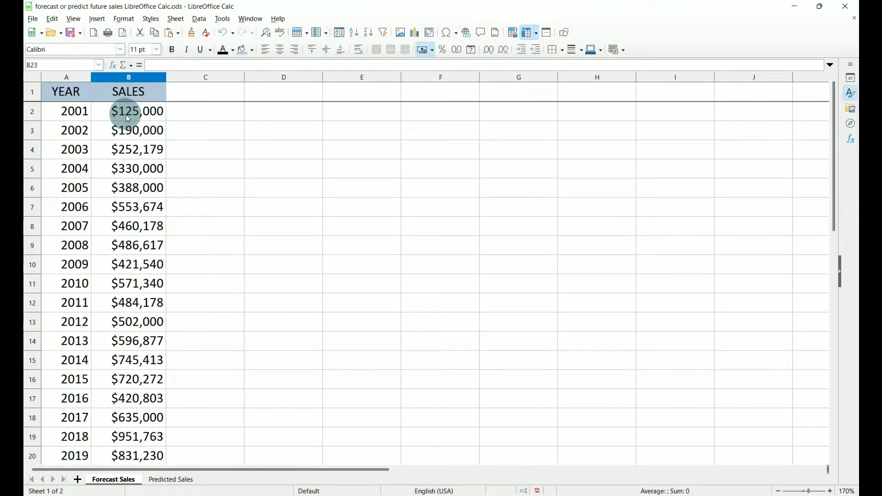
- Enter a FORECAST formula in B23 with value A23, data Y B$2:B$22 and data X A$2:A$22, giving $1,004,974
{"action": "scroll", "scroll_direction": "down", "scroll_amount": 3}
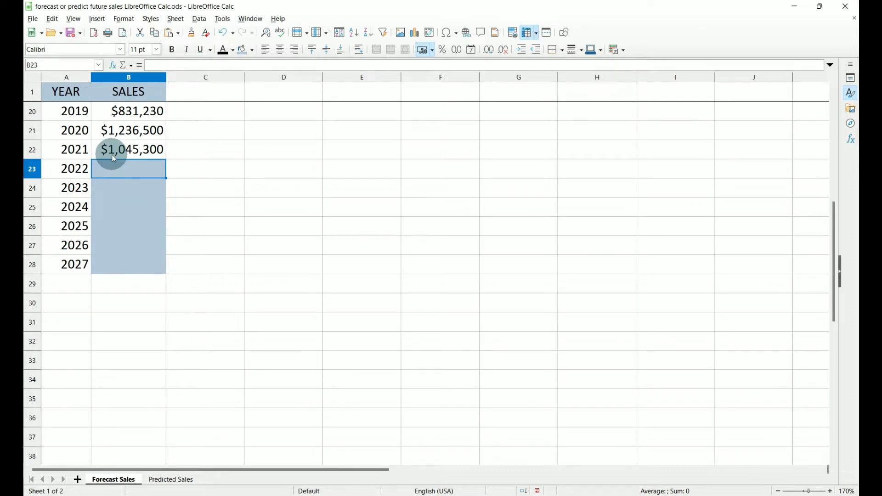
{"action": "mouse_move", "coordinate": [84, 169]}
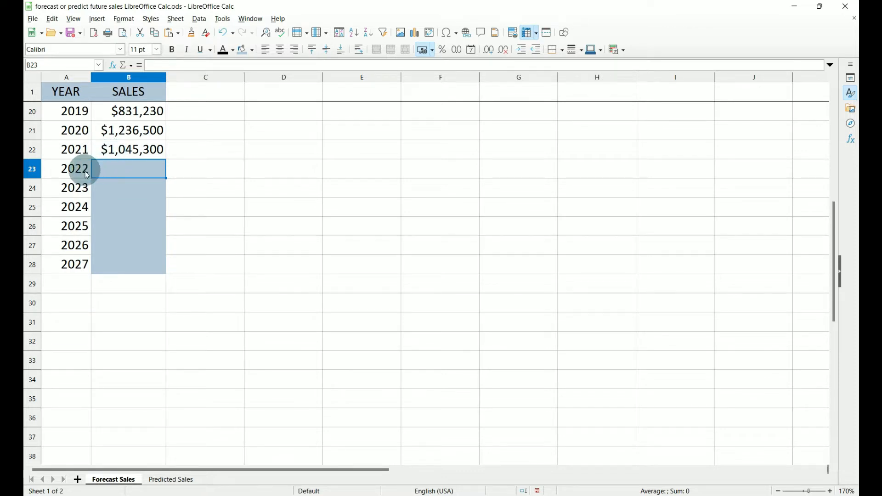
{"action": "mouse_move", "coordinate": [73, 264]}
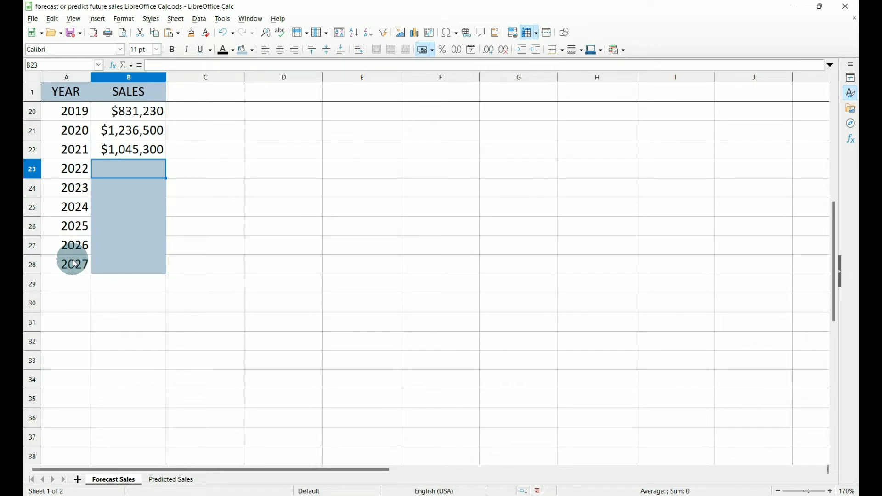
{"action": "mouse_move", "coordinate": [128, 169]}
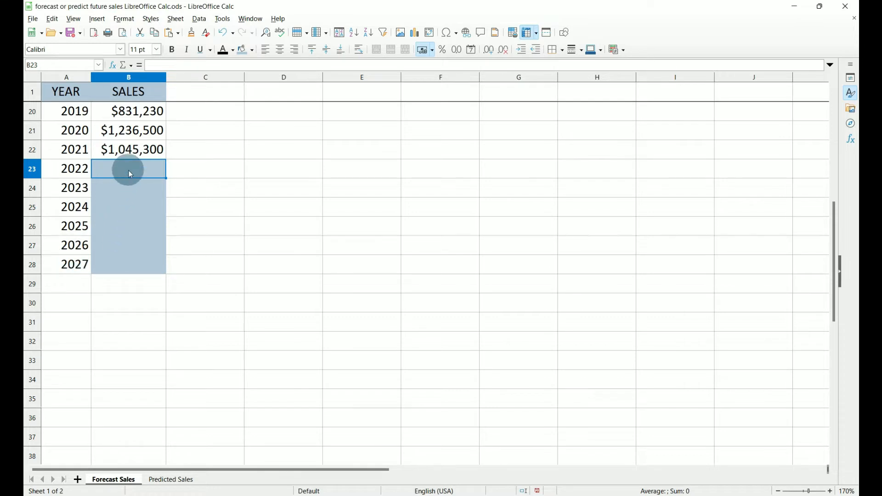
{"action": "scroll", "scroll_direction": "up", "scroll_amount": 3}
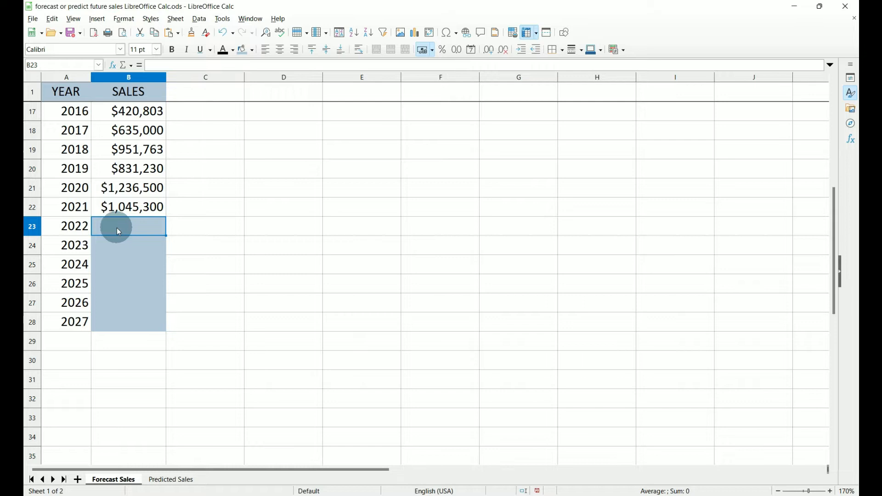
{"action": "mouse_move", "coordinate": [127, 233]}
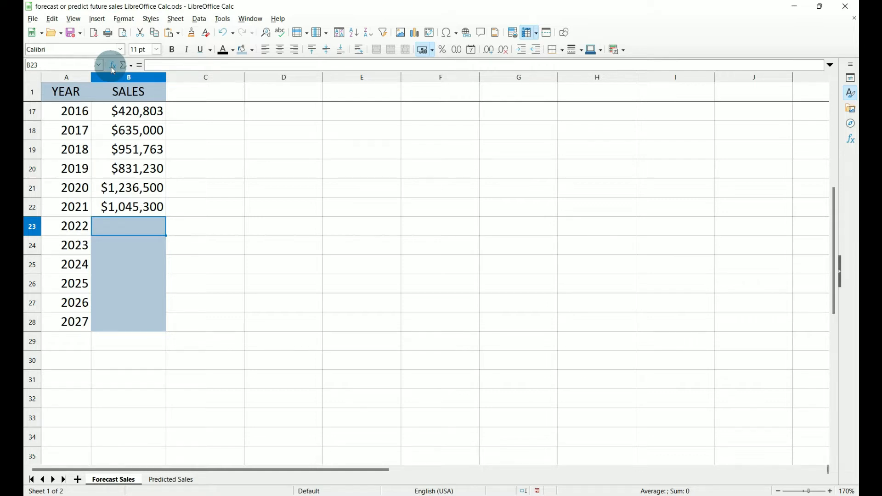
{"action": "left_click", "coordinate": [112, 65]}
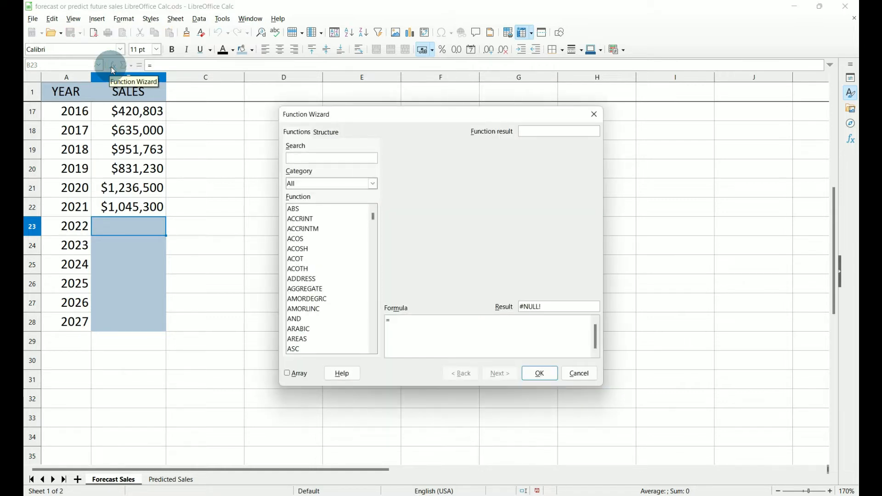
{"action": "type", "text": "forecast"}
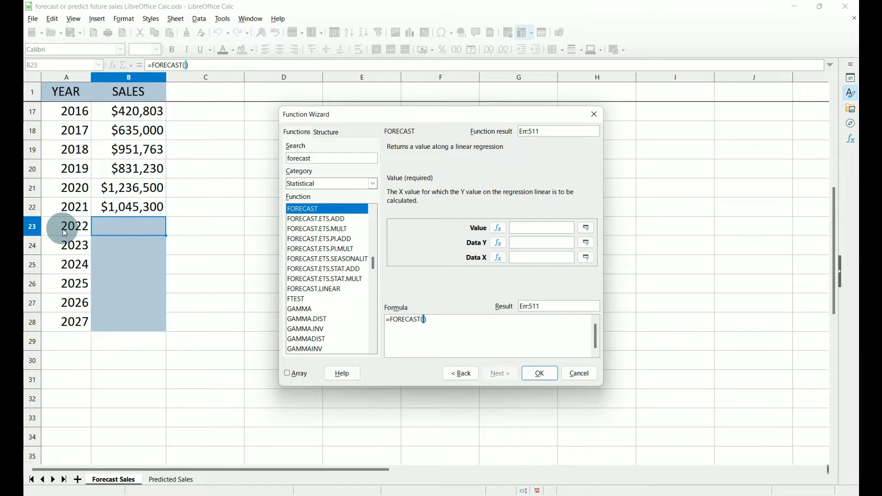
{"action": "mouse_move", "coordinate": [70, 230]}
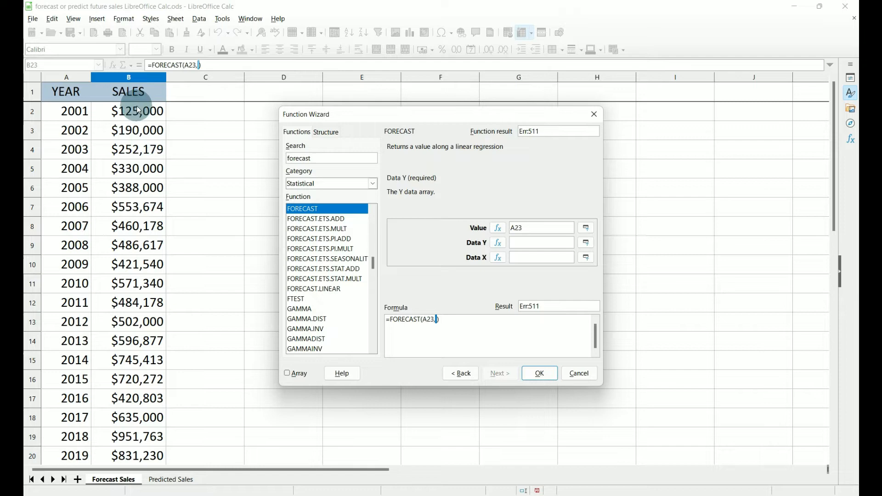
{"action": "left_click", "coordinate": [129, 112]}
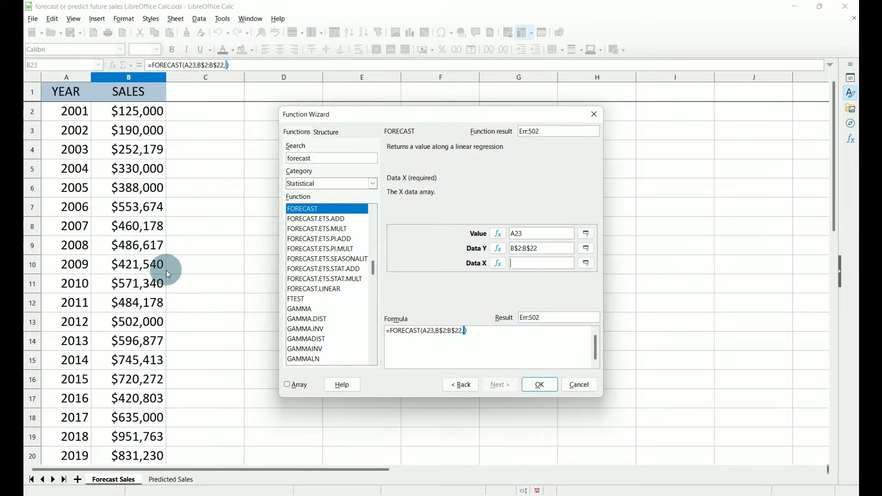
{"action": "left_click_drag", "start_coordinate": [66, 111], "coordinate": [74, 418]}
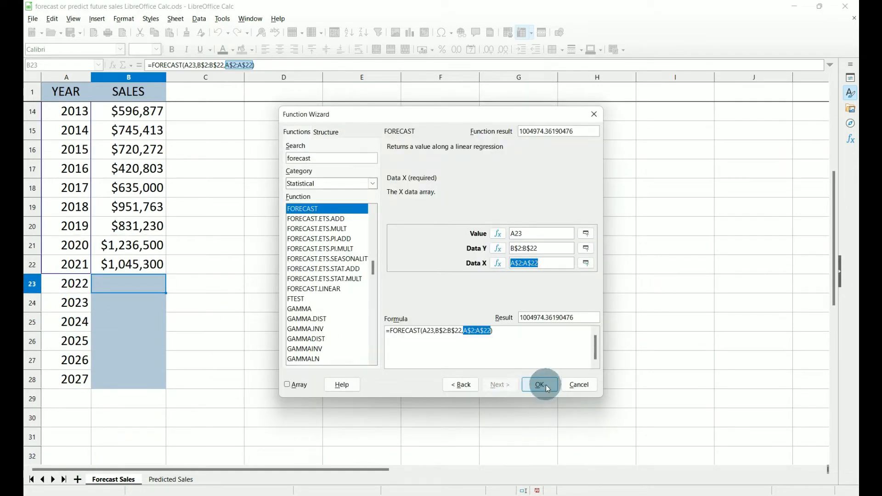
{"action": "left_click", "coordinate": [542, 384]}
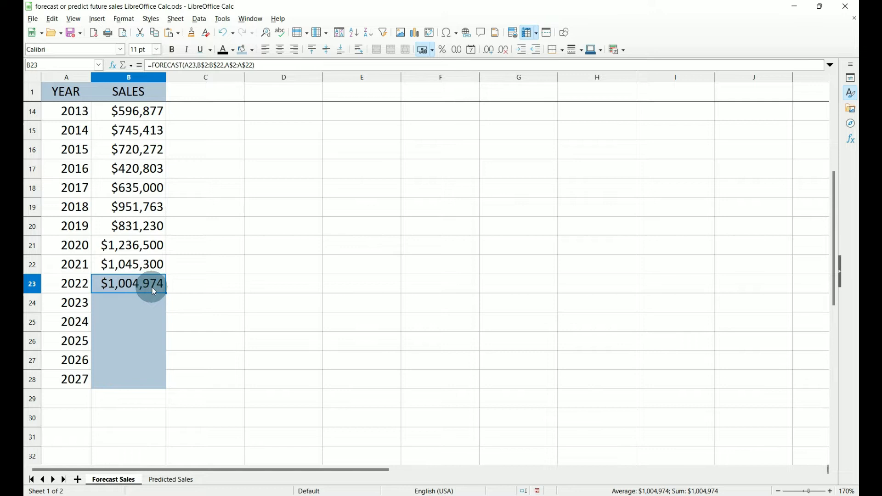
{"action": "mouse_move", "coordinate": [167, 293]}
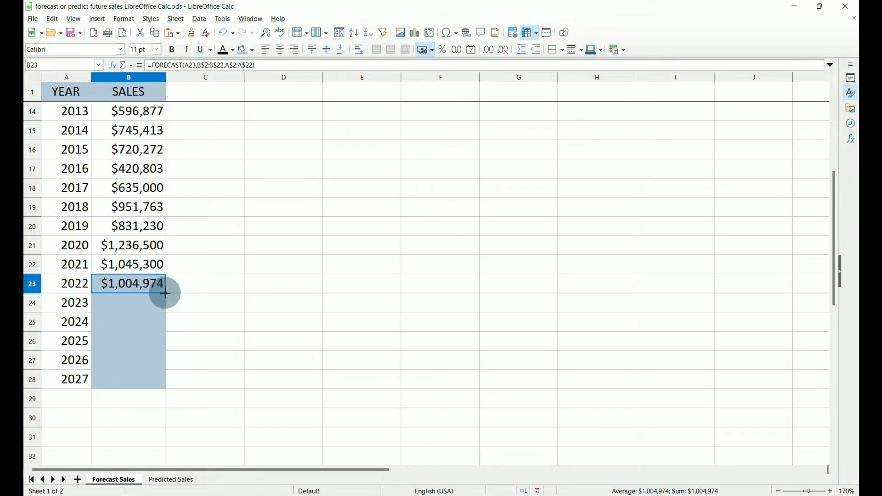
- Fill the FORECAST formula from B23 down through B28, reaching $1,203,169 for 2027
{"action": "left_click_drag", "start_coordinate": [165, 292], "coordinate": [151, 379]}
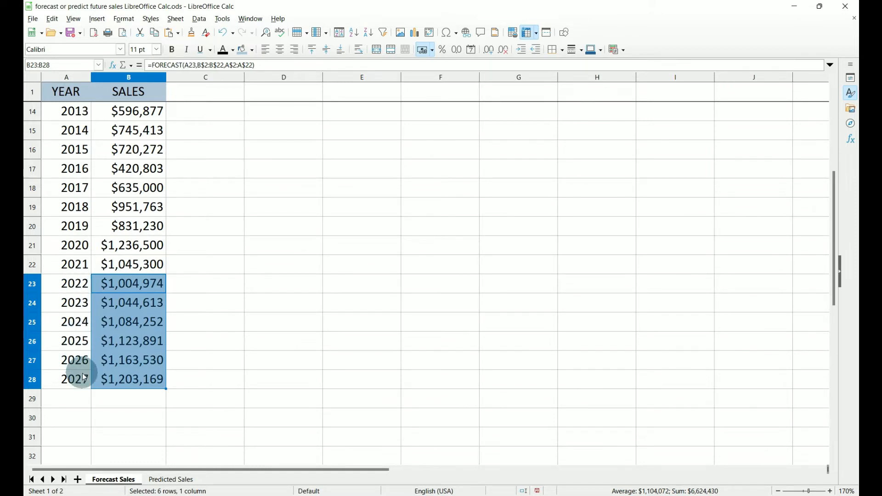
{"action": "left_click", "coordinate": [170, 479]}
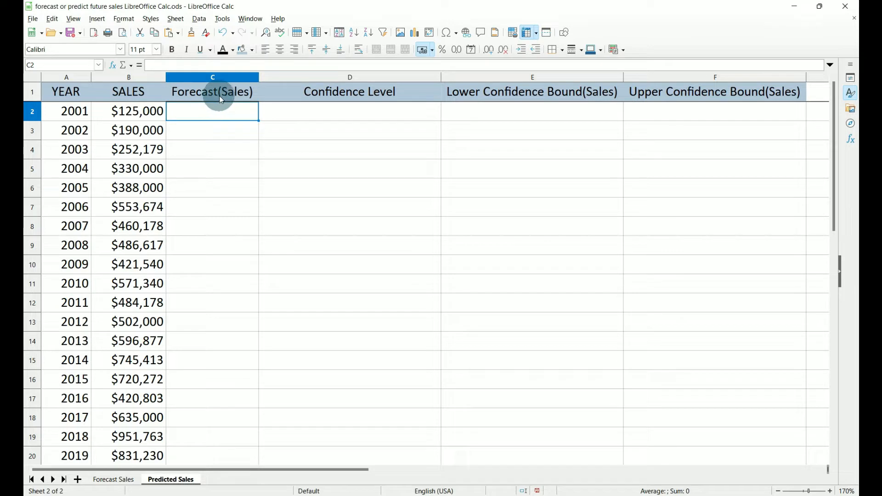
{"action": "mouse_move", "coordinate": [349, 92]}
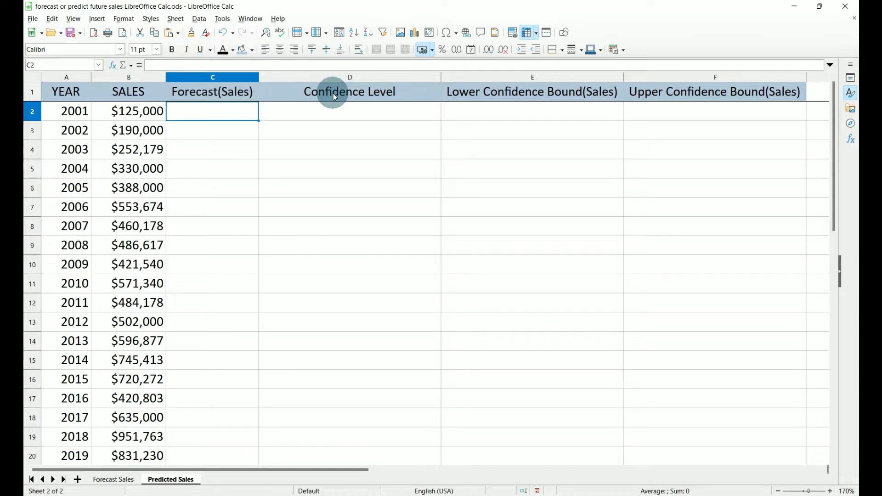
{"action": "mouse_move", "coordinate": [488, 91]}
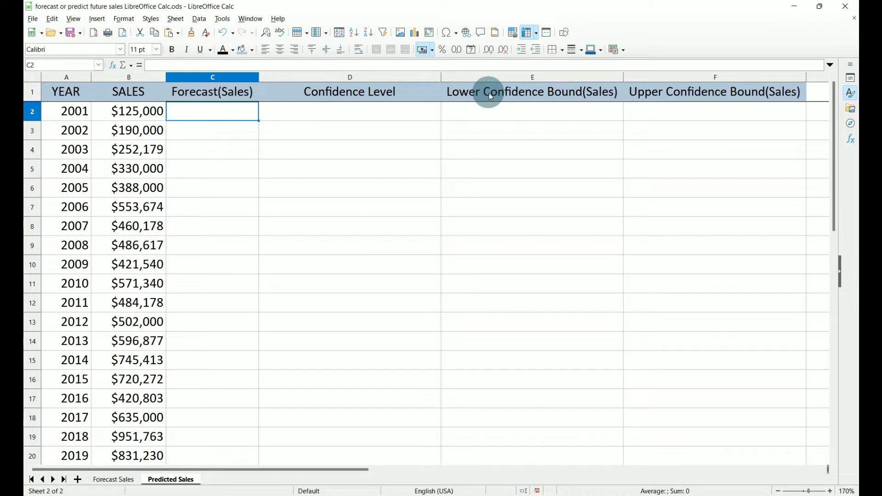
{"action": "mouse_move", "coordinate": [688, 94]}
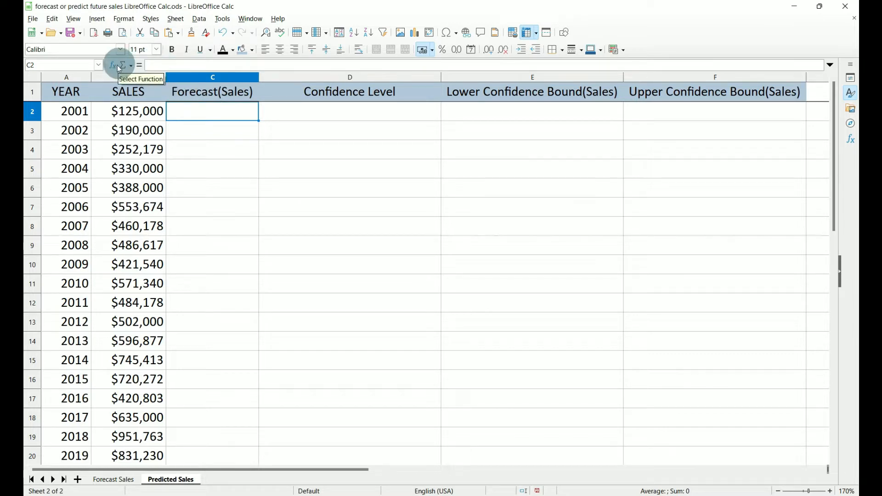
{"action": "mouse_move", "coordinate": [111, 64]}
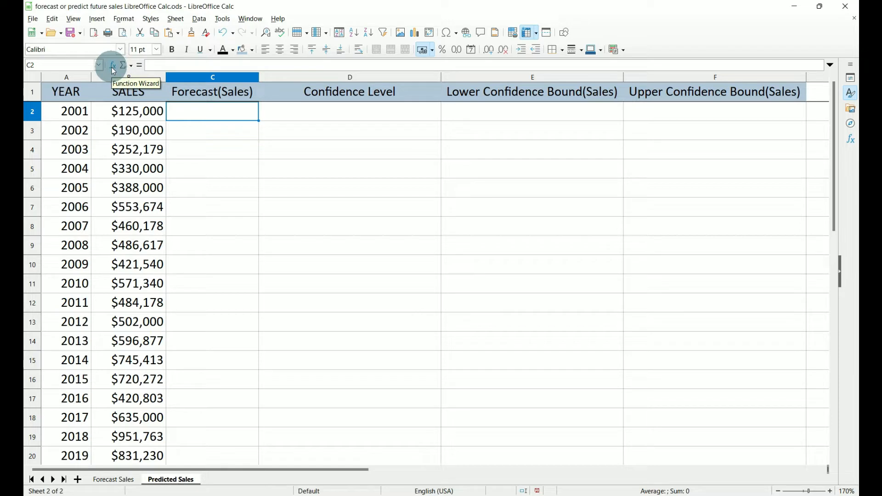
{"action": "mouse_move", "coordinate": [111, 69]}
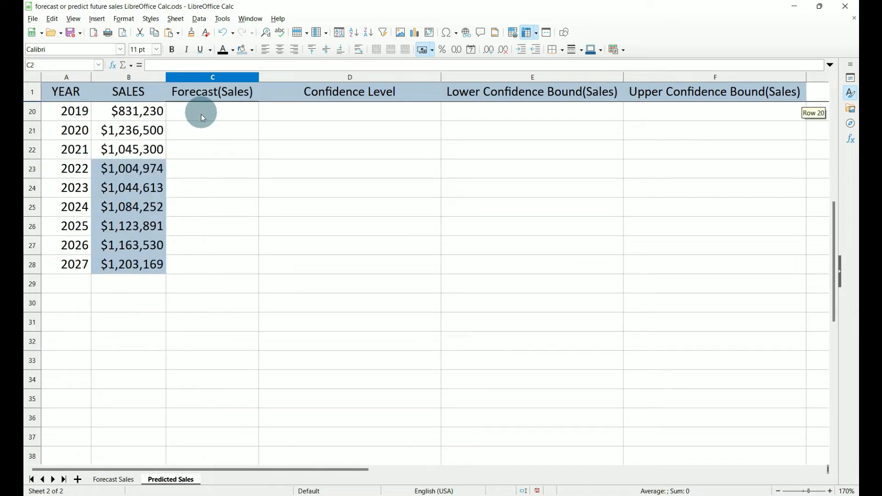
{"action": "mouse_move", "coordinate": [61, 169]}
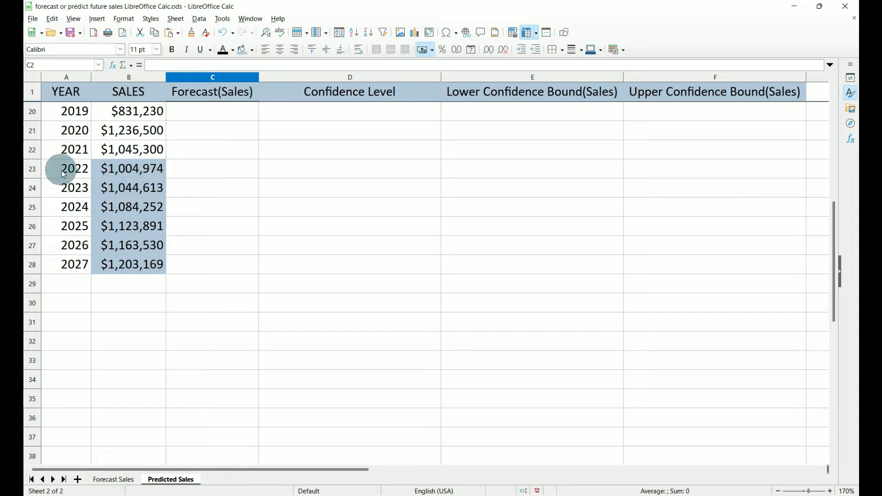
{"action": "left_click", "coordinate": [213, 169]}
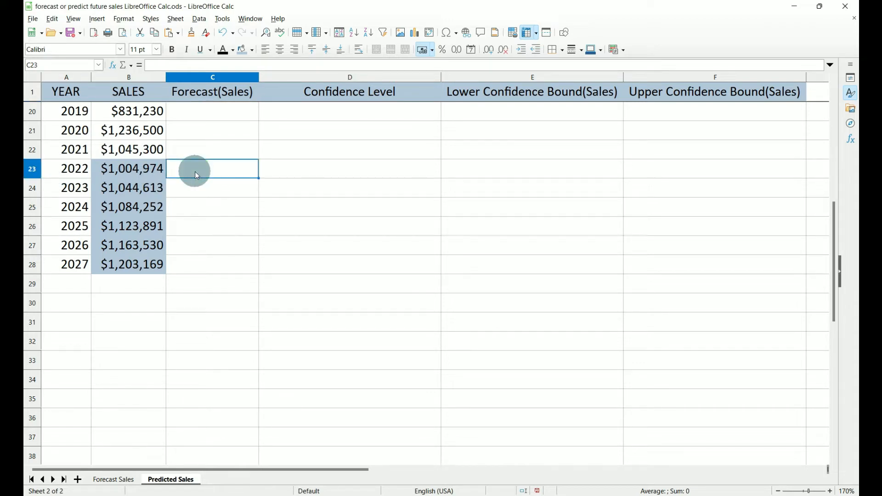
- Choose the FORECAST.ETS.ADD function for the 2022 forecast in C23
{"action": "left_click", "coordinate": [112, 65]}
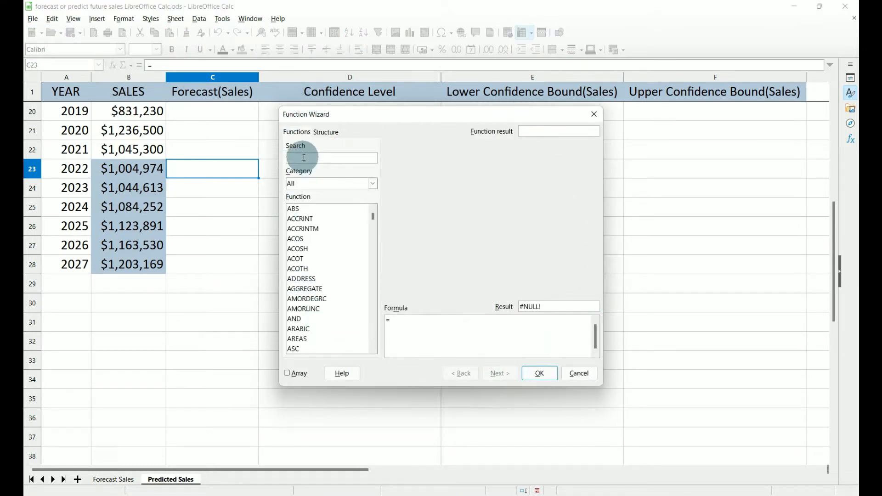
{"action": "type", "text": "forecast"}
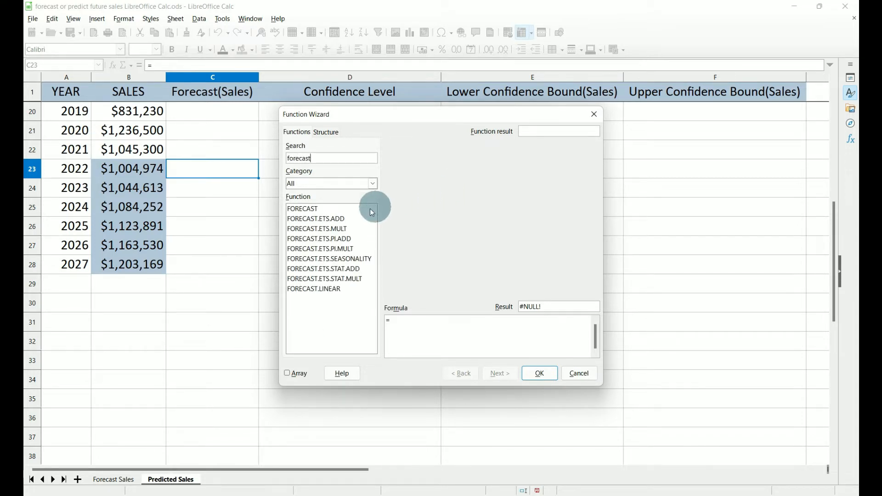
{"action": "left_click", "coordinate": [316, 219]}
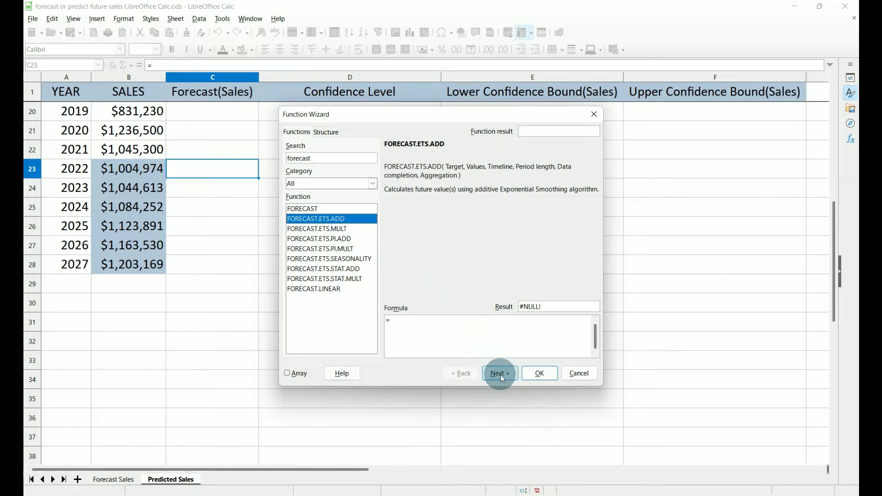
{"action": "left_click", "coordinate": [497, 373]}
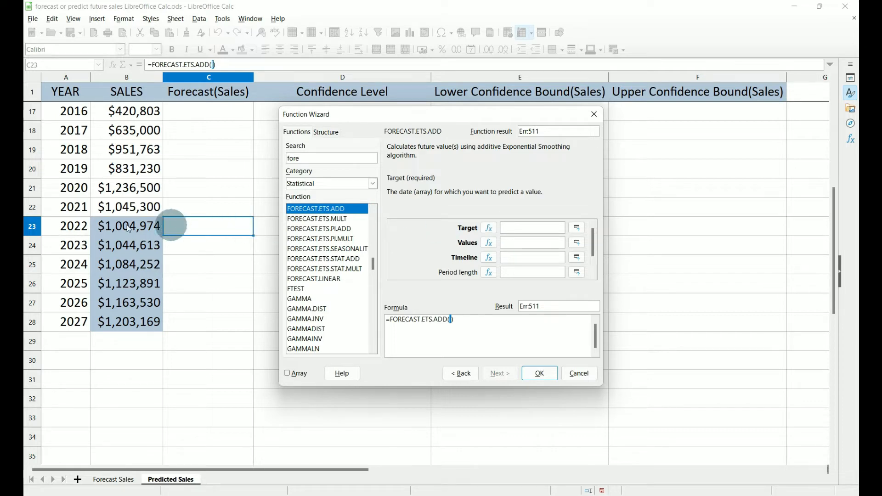
- Set target A23, values B$2:B$22 and timeline A$2:A$22 for the forecast
{"action": "left_click", "coordinate": [66, 226]}
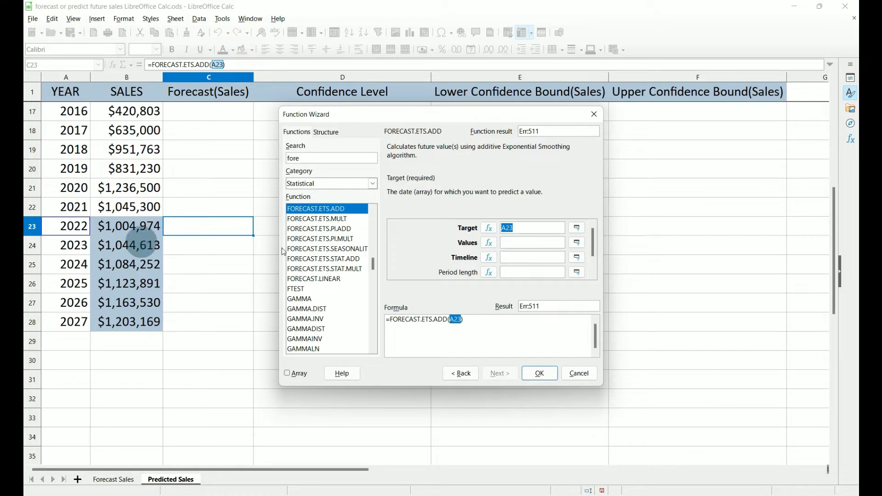
{"action": "left_click", "coordinate": [530, 242]}
{"action": "type", "text": "B$2:B$22"}
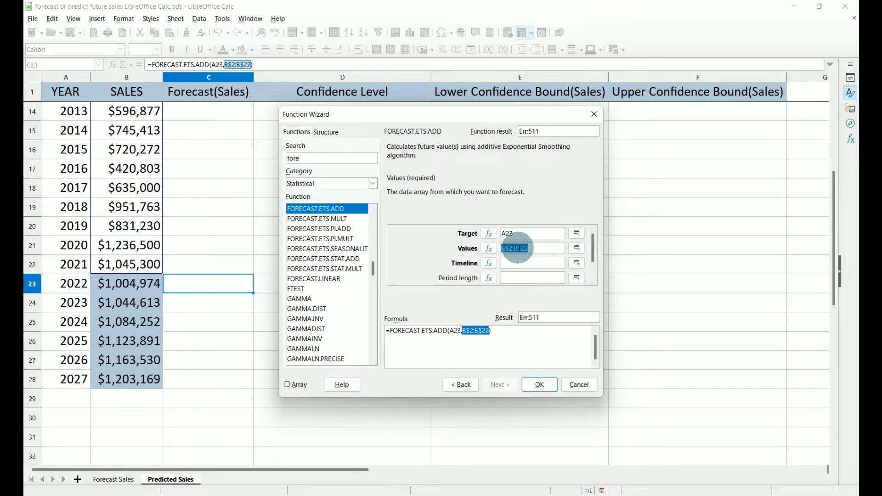
{"action": "left_click", "coordinate": [532, 262]}
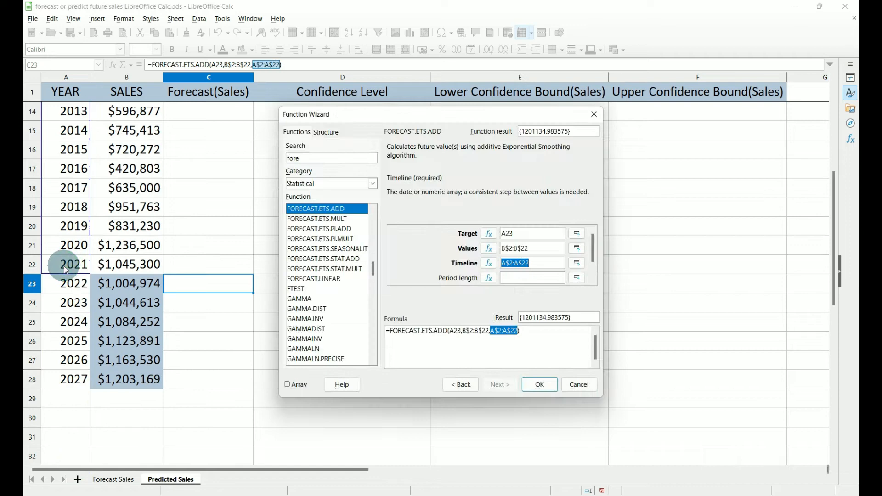
{"action": "left_click", "coordinate": [532, 278]}
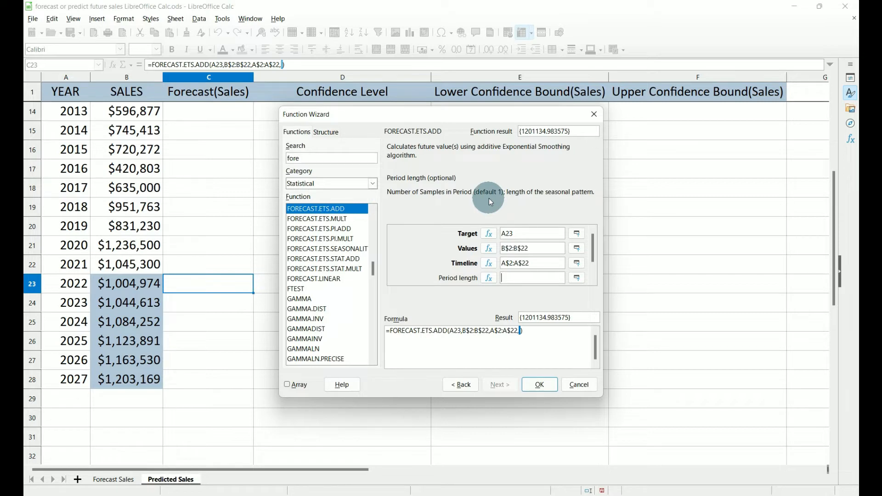
- Set period length, data completion and aggregation to 1 and confirm, giving $1,201,135 in C23
{"action": "type", "text": "1"}
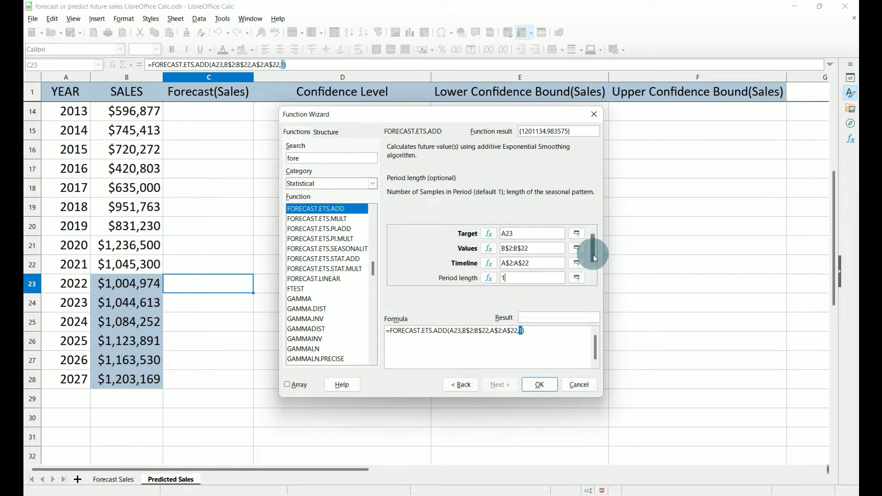
{"action": "scroll", "scroll_direction": "down", "scroll_amount": 3}
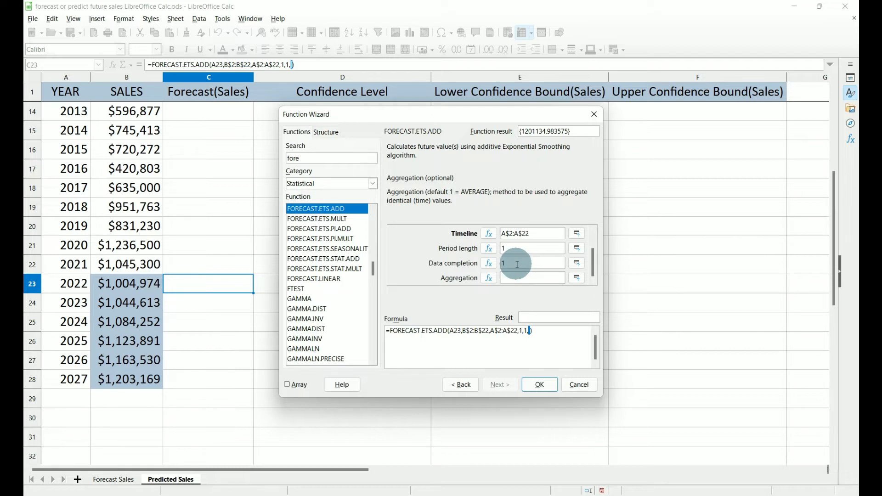
{"action": "left_click", "coordinate": [529, 277]}
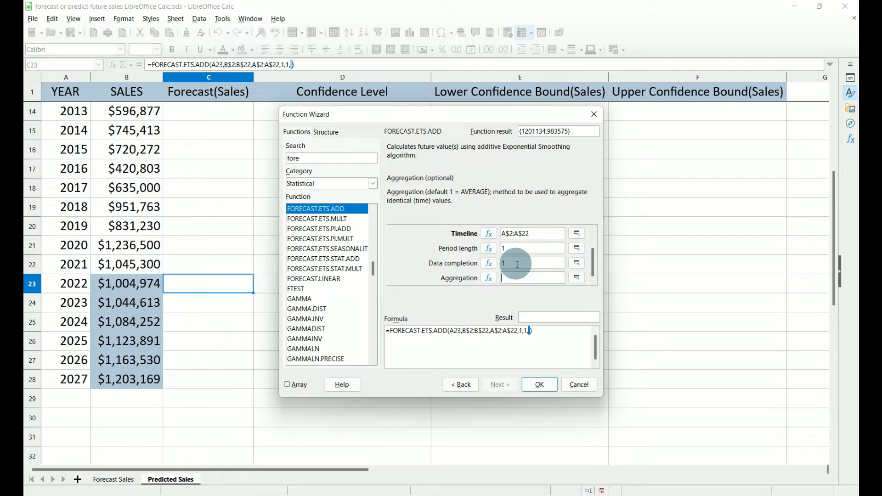
{"action": "type", "text": "1"}
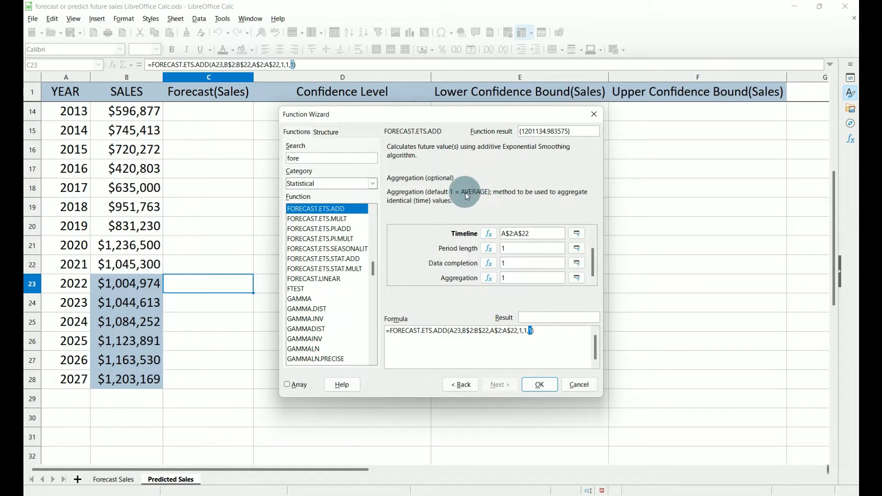
{"action": "left_click", "coordinate": [538, 384]}
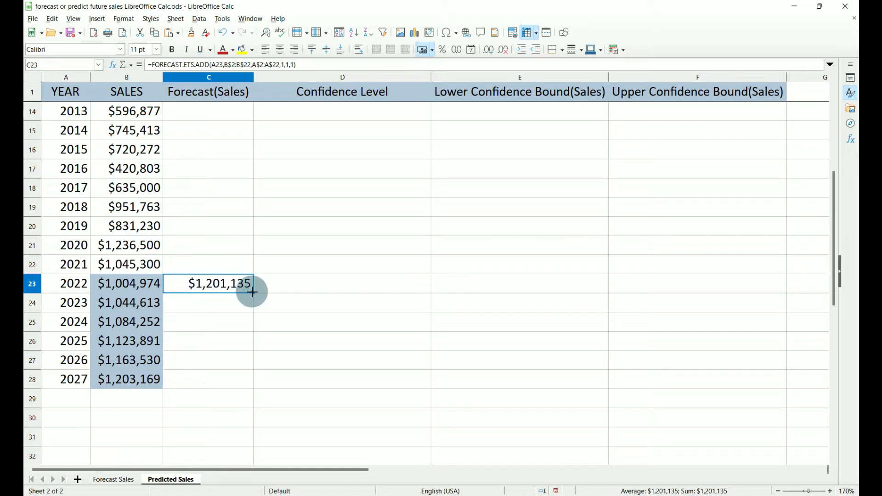
- Fill the Forecast(Sales) formula from C23 down to C28, rising to $1,456,034
{"action": "left_click_drag", "start_coordinate": [252, 292], "coordinate": [252, 379]}
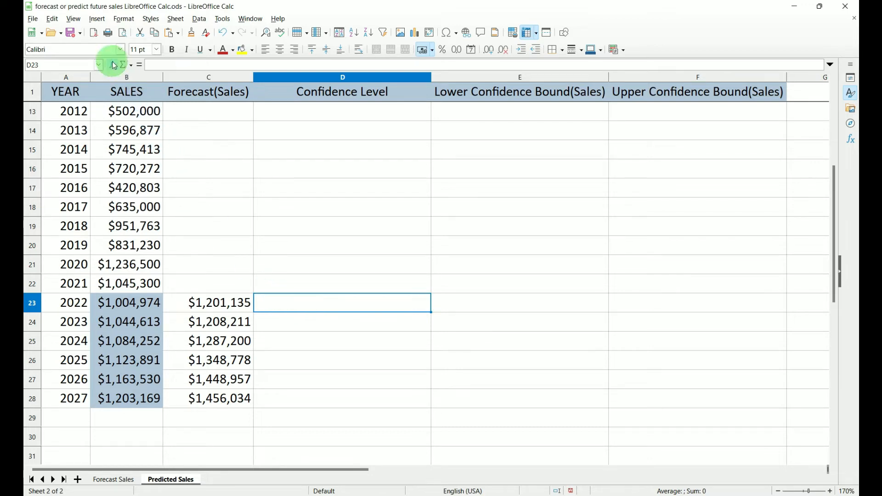
{"action": "left_click", "coordinate": [114, 65]}
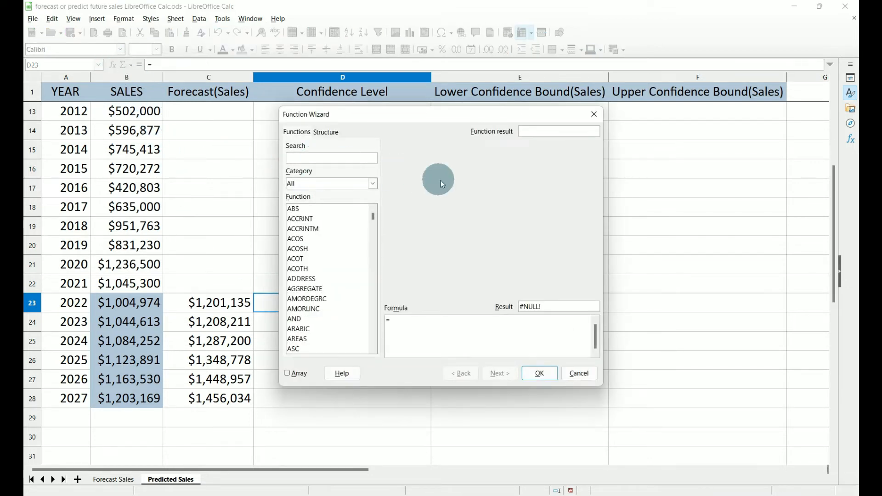
- Choose the FORECAST.ETS.PI.ADD function for the 2022 Confidence Level in D23
{"action": "type", "text": "forecast"}
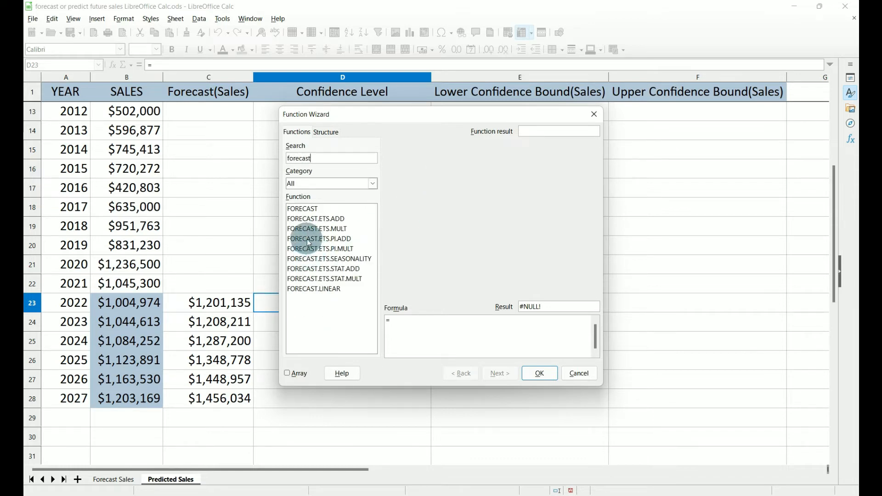
{"action": "left_click", "coordinate": [319, 239]}
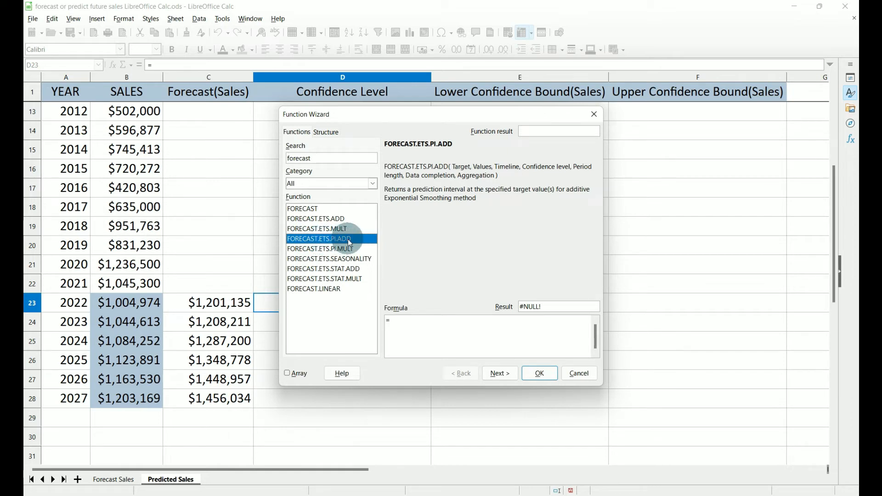
{"action": "mouse_move", "coordinate": [497, 373]}
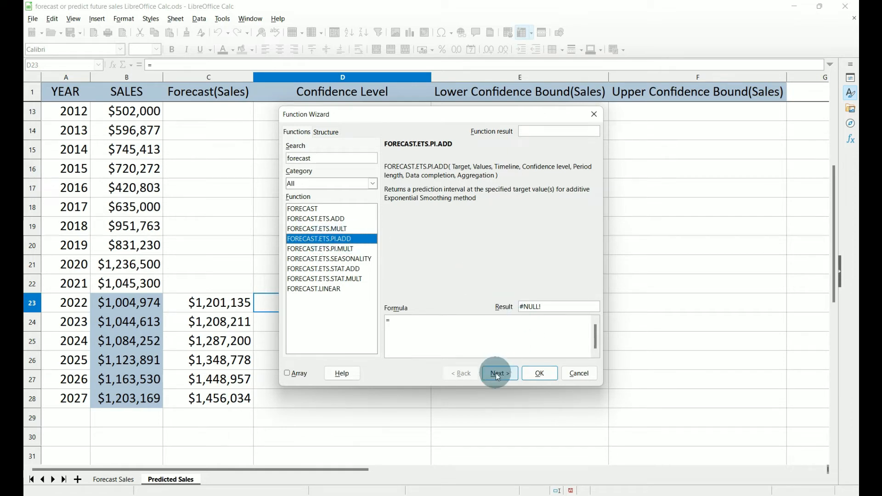
{"action": "left_click", "coordinate": [497, 373]}
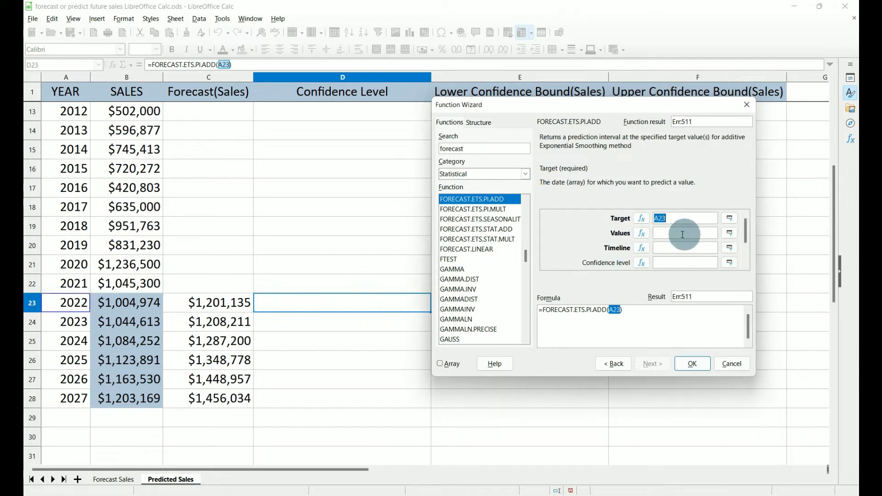
- Set values B$2:B$22, timeline A$2:A$22, confidence 0.95 and remaining arguments 1, giving $222,631
{"action": "left_click", "coordinate": [682, 232]}
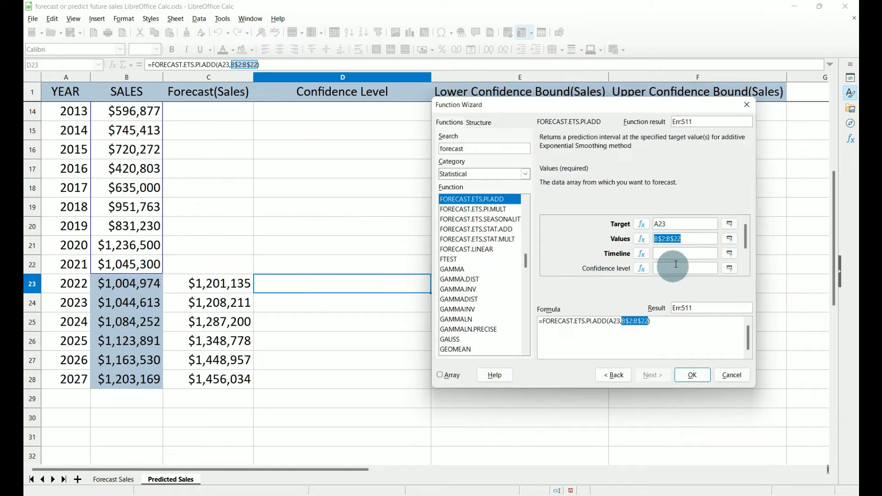
{"action": "left_click", "coordinate": [683, 254]}
{"action": "type", "text": "A$2:A$22"}
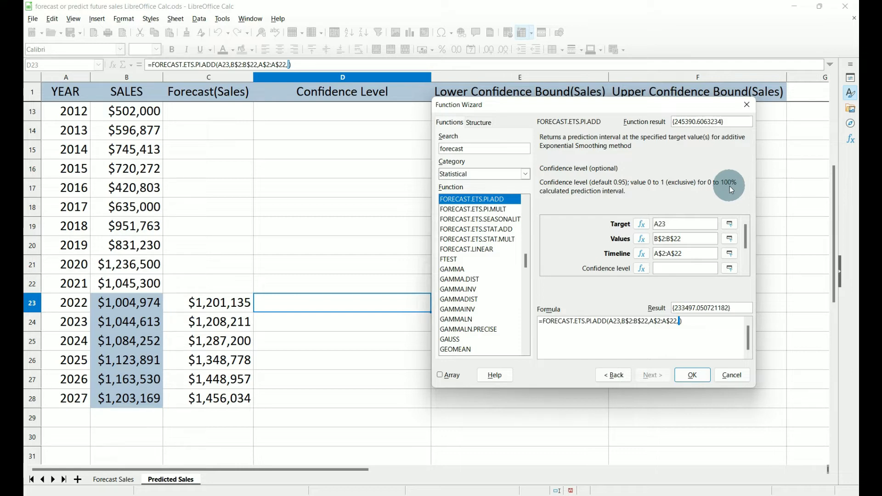
{"action": "left_click", "coordinate": [681, 269]}
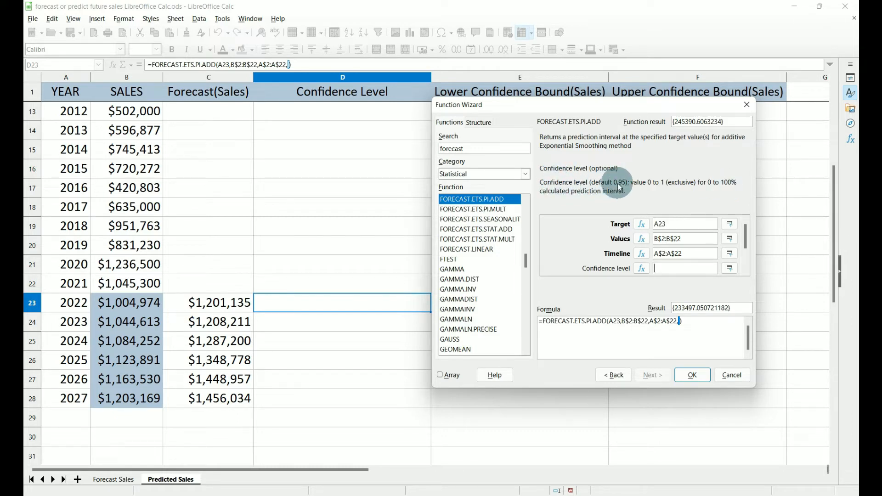
{"action": "type", "text": "0.95"}
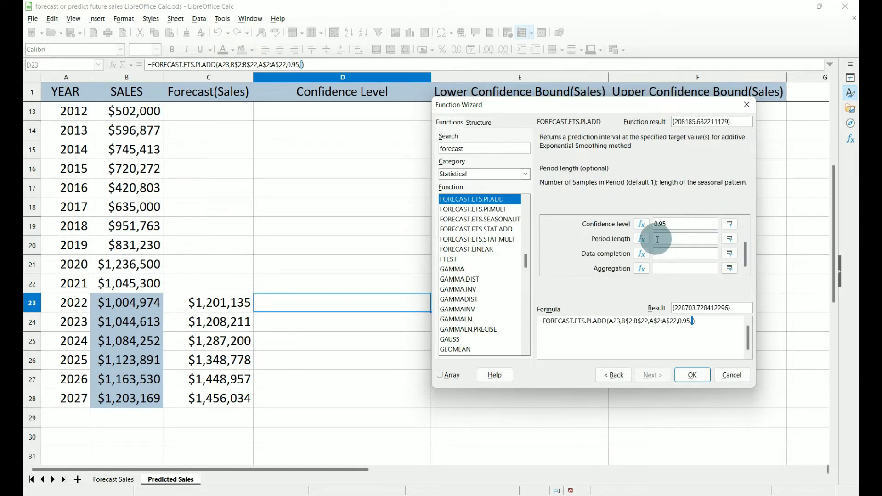
{"action": "type", "text": "1,1,1"}
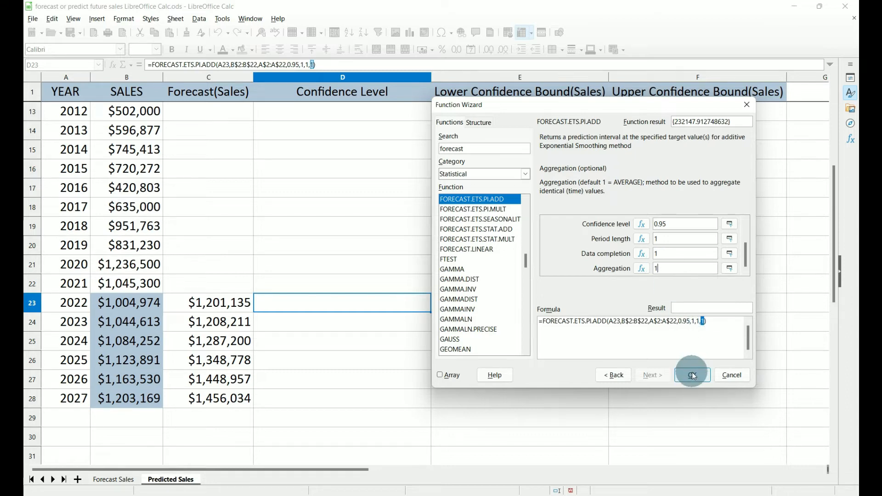
{"action": "left_click", "coordinate": [691, 374]}
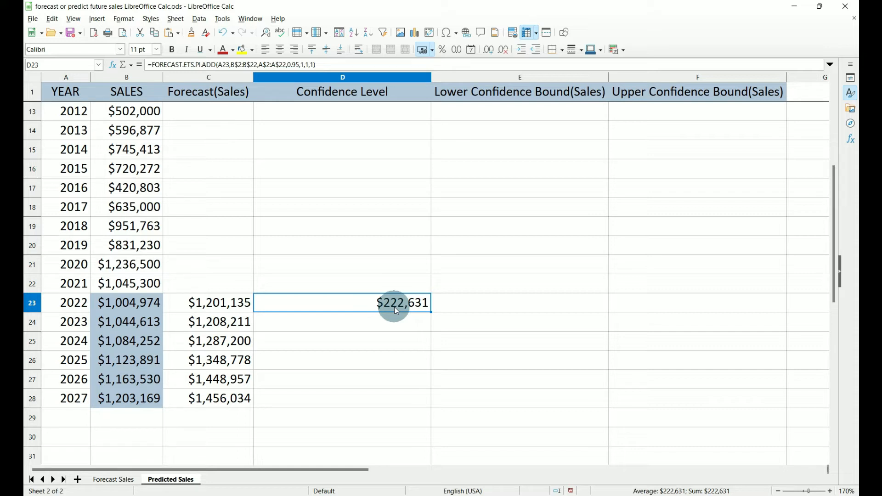
{"action": "mouse_move", "coordinate": [429, 315]}
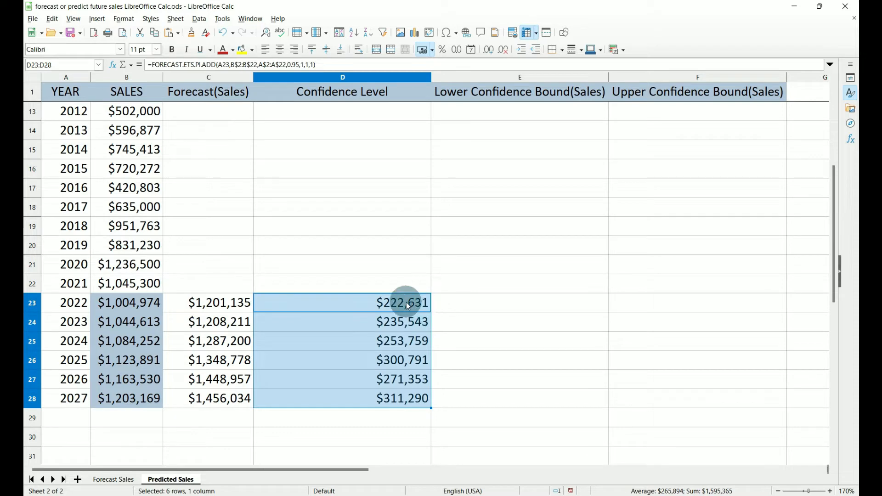
{"action": "mouse_move", "coordinate": [405, 366]}
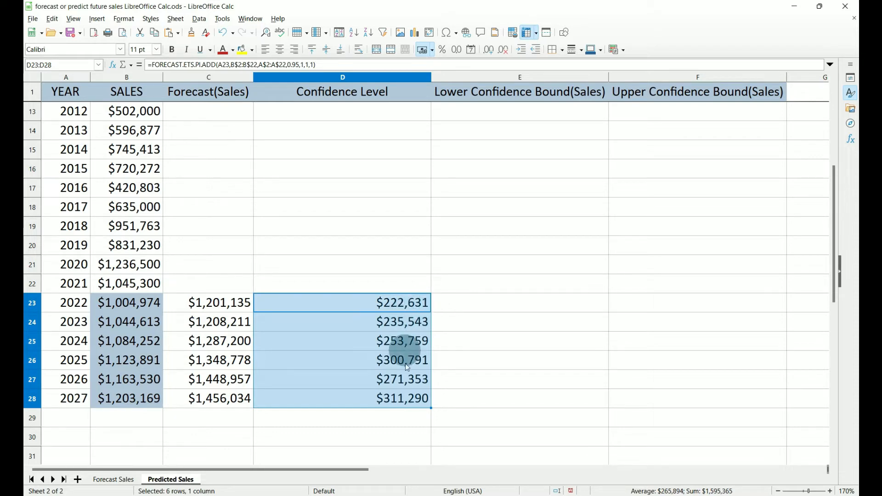
{"action": "mouse_move", "coordinate": [429, 405]}
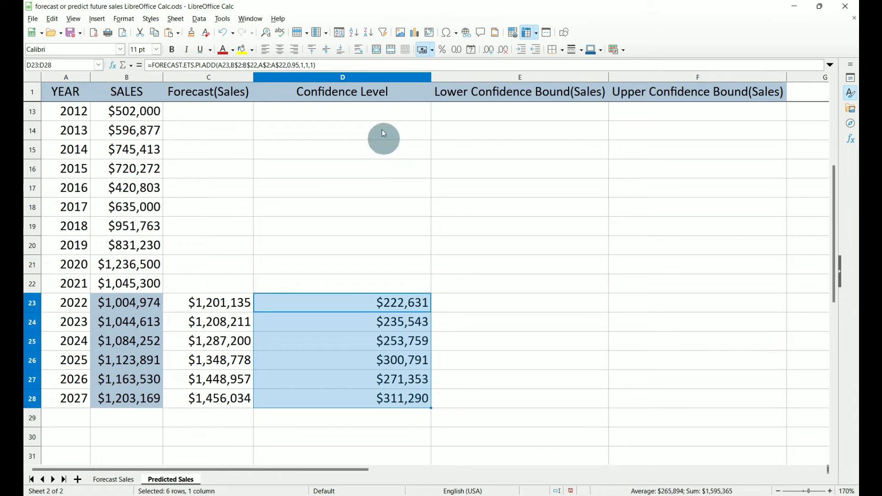
{"action": "mouse_move", "coordinate": [369, 322]}
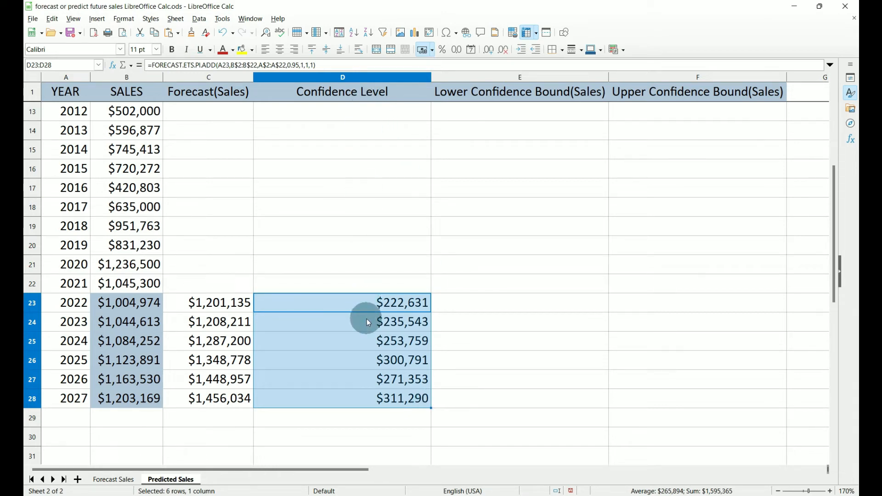
{"action": "mouse_move", "coordinate": [209, 309]}
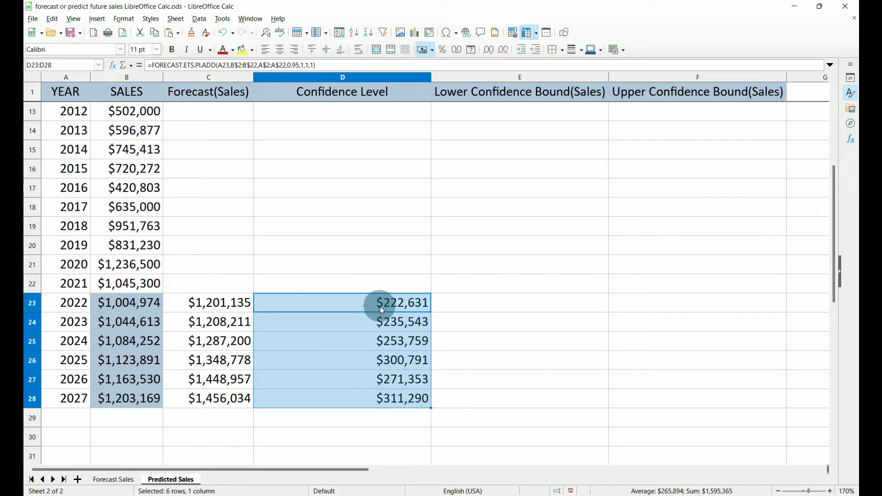
{"action": "mouse_move", "coordinate": [471, 310]}
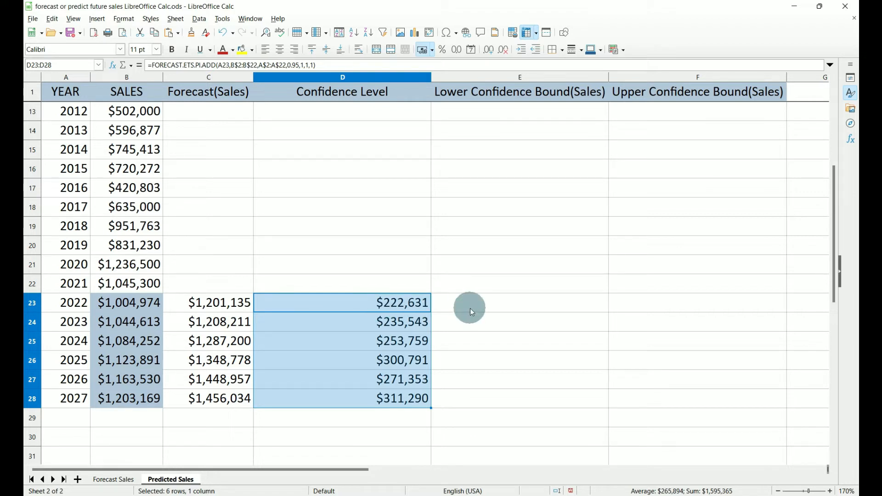
{"action": "mouse_move", "coordinate": [634, 311]}
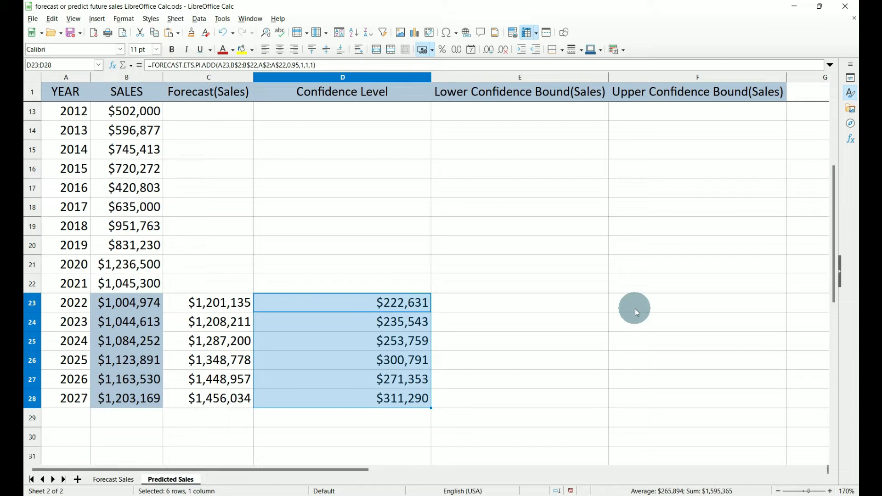
{"action": "mouse_move", "coordinate": [497, 304]}
{"action": "type", "text": "=C23"}
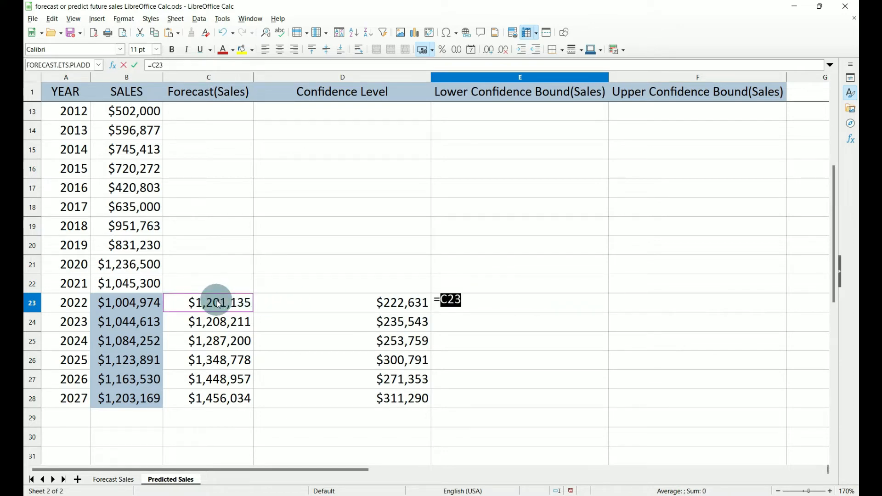
- Fill E23:E28 with =C23-D23 for the lower bound and begin the upper bound formula in F23
{"action": "type", "text": "-"}
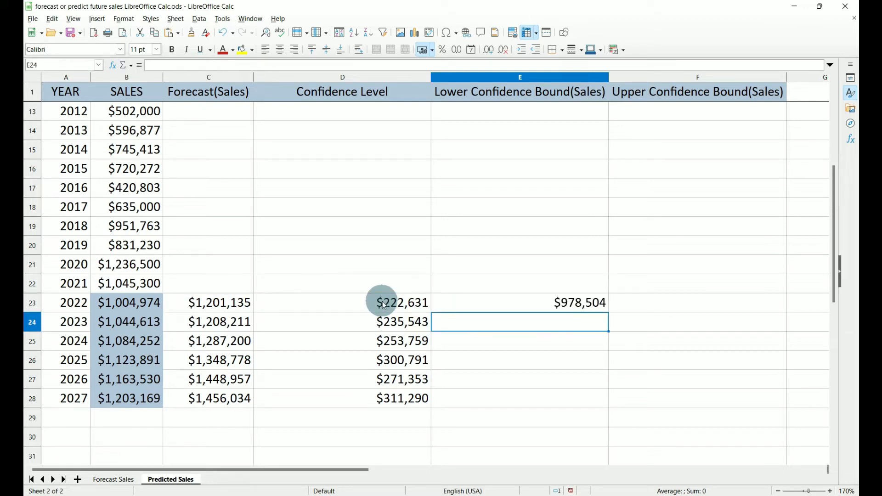
{"action": "mouse_move", "coordinate": [483, 305]}
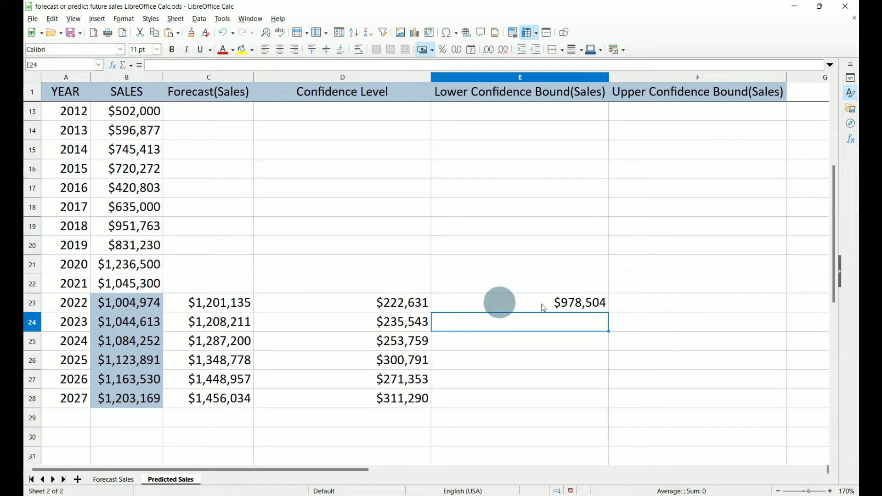
{"action": "mouse_move", "coordinate": [567, 304]}
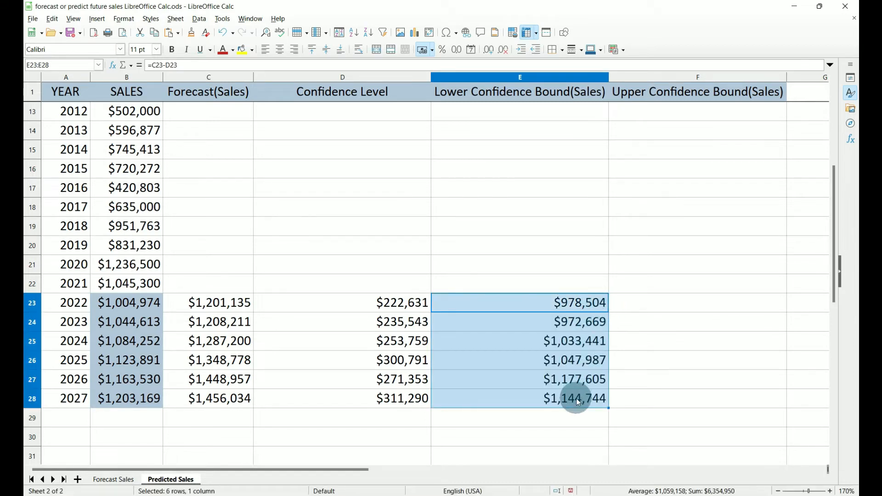
{"action": "mouse_move", "coordinate": [655, 305]}
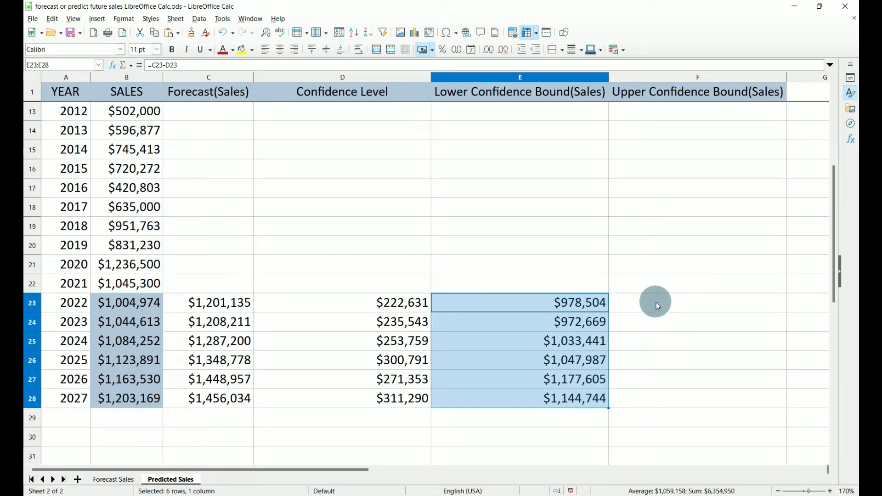
{"action": "left_click", "coordinate": [697, 302]}
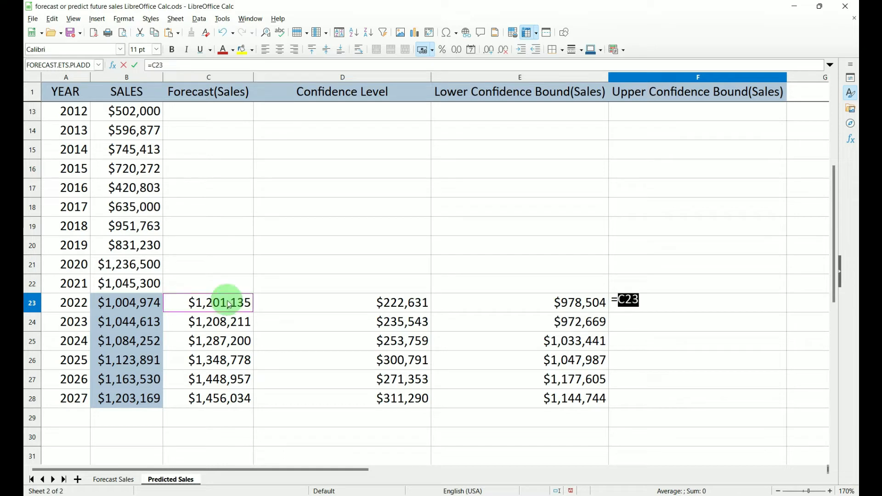
- Fill F23:F28 with =C23+D23 for the upper bound and add a new sheet named Chart
{"action": "type", "text": "+D23"}
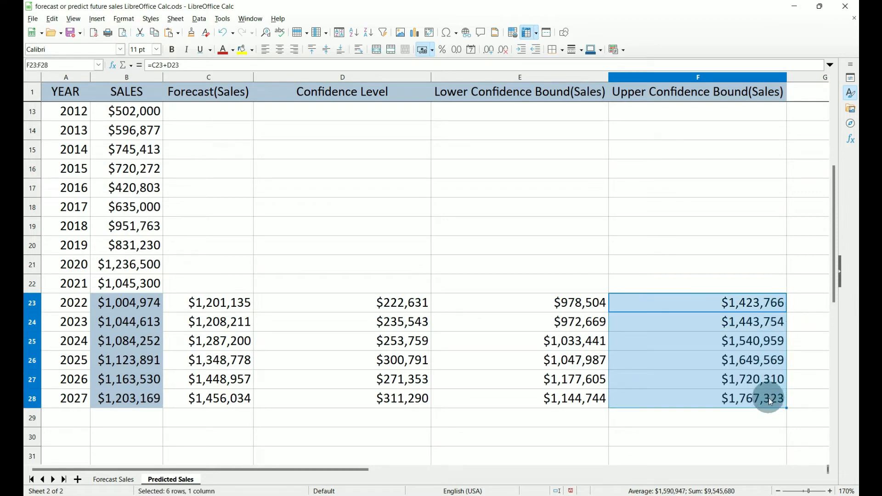
{"action": "mouse_move", "coordinate": [779, 404]}
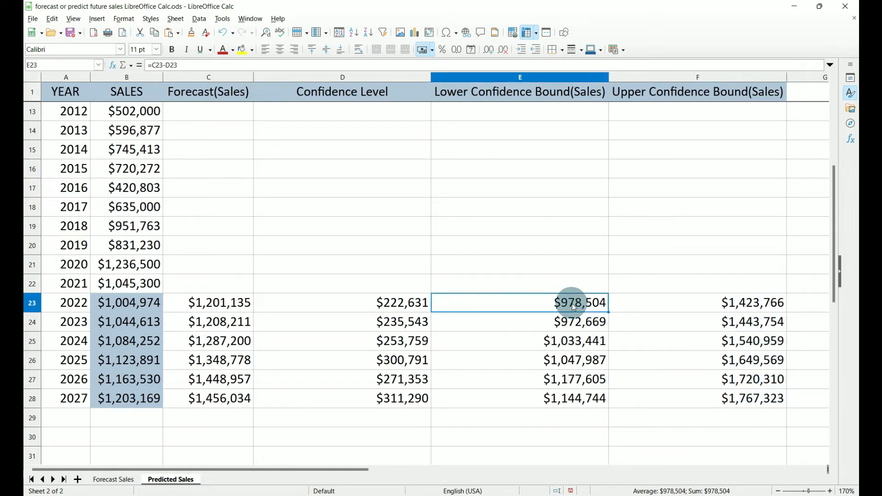
{"action": "mouse_move", "coordinate": [669, 311]}
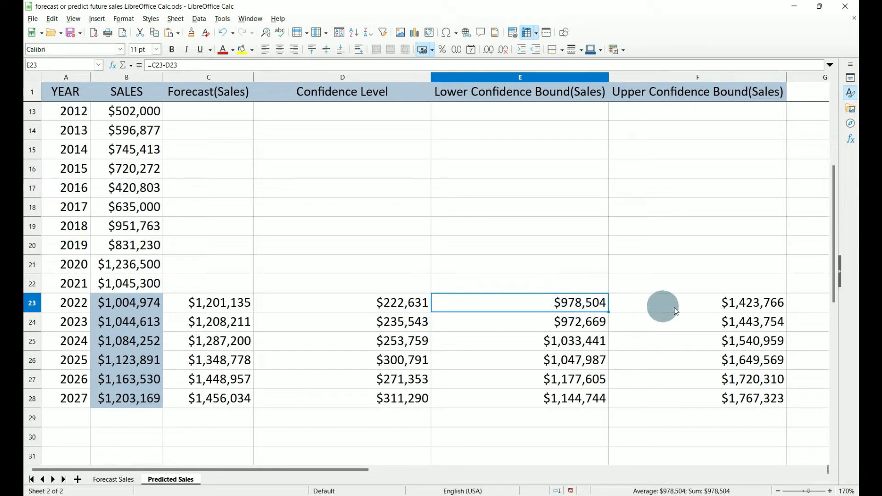
{"action": "left_click", "coordinate": [753, 302]}
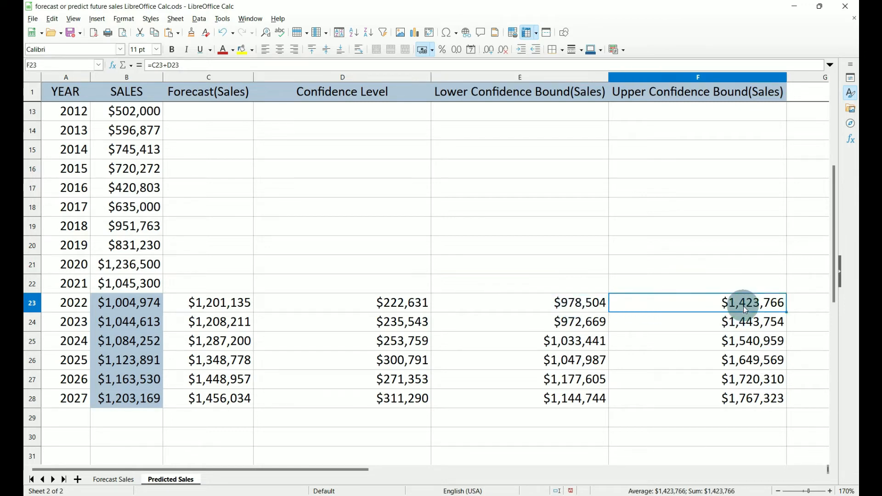
{"action": "mouse_move", "coordinate": [219, 302]}
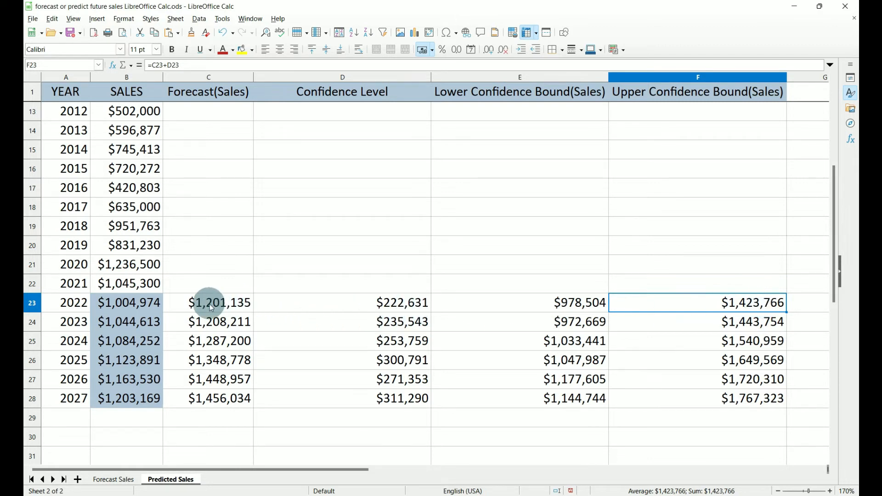
{"action": "left_click", "coordinate": [214, 479]}
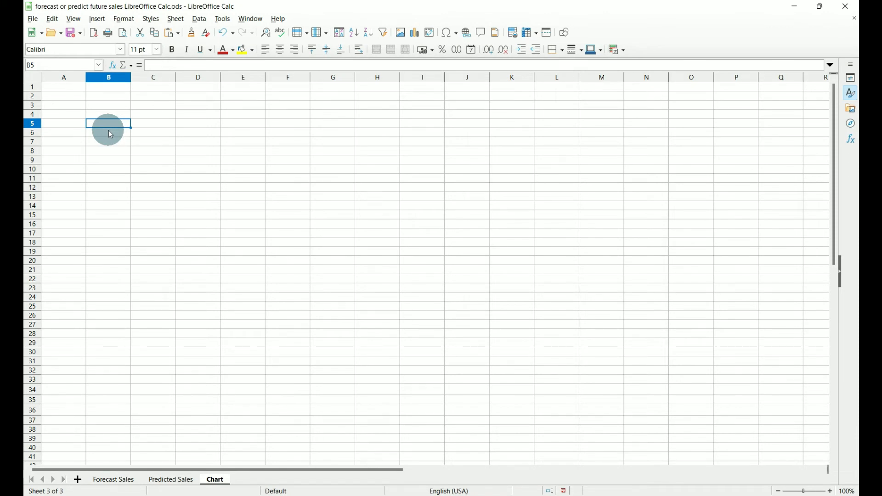
- Select B5 on the Chart sheet and start the Chart Wizard via Insert > Chart
{"action": "left_click", "coordinate": [170, 480]}
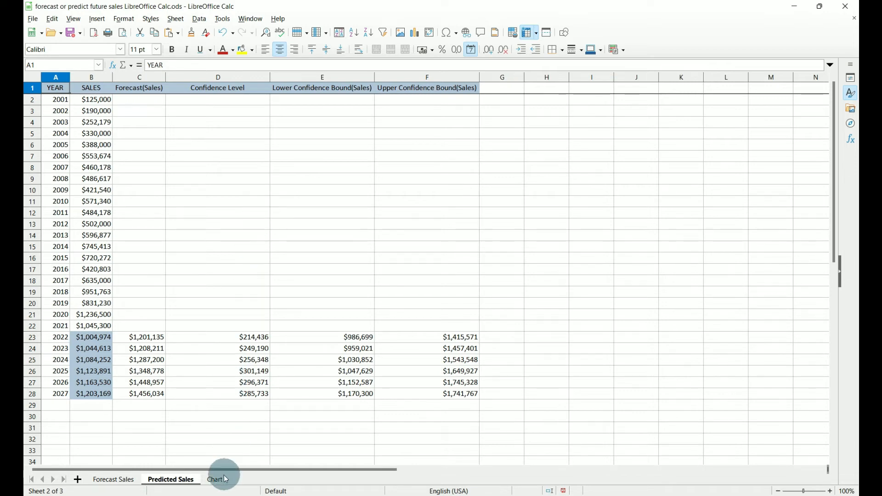
{"action": "left_click", "coordinate": [214, 479]}
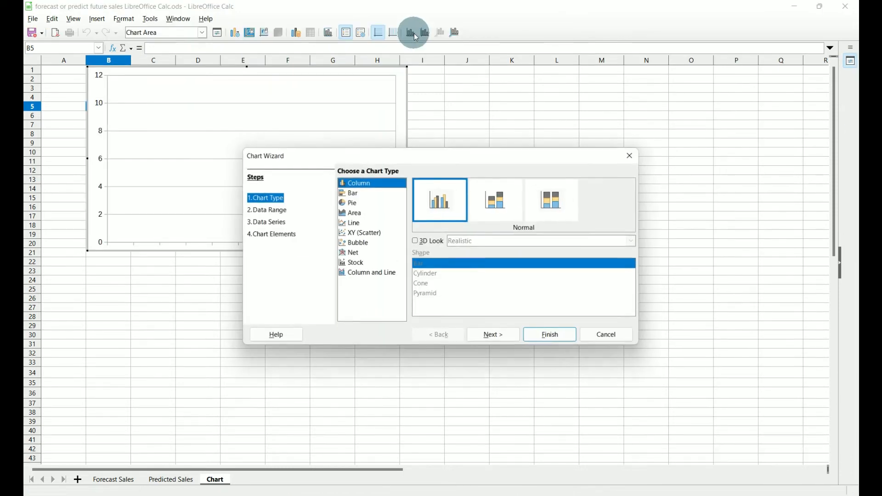
- Choose the Line chart type with points and lines and start selecting its data range
{"action": "left_click", "coordinate": [353, 222]}
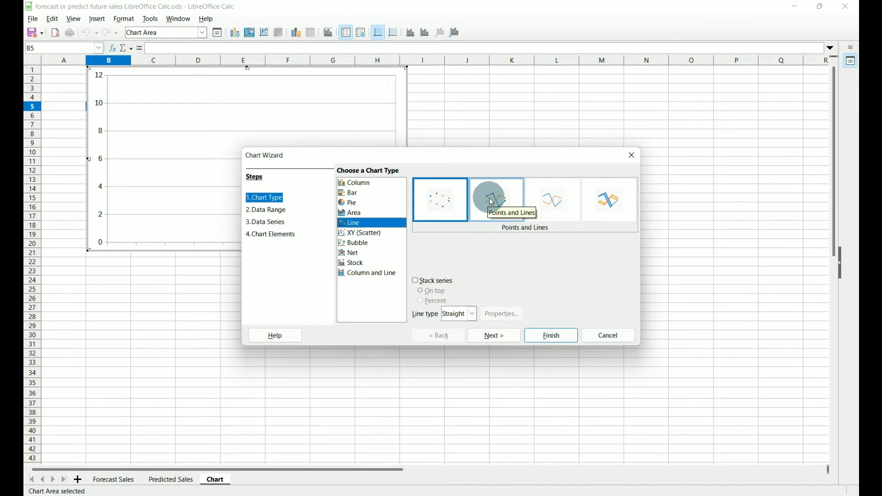
{"action": "left_click", "coordinate": [495, 199]}
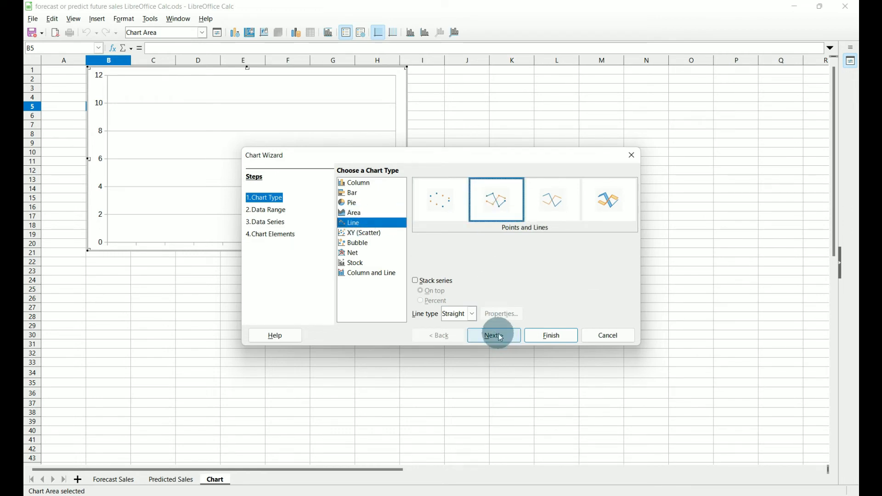
{"action": "left_click", "coordinate": [493, 336]}
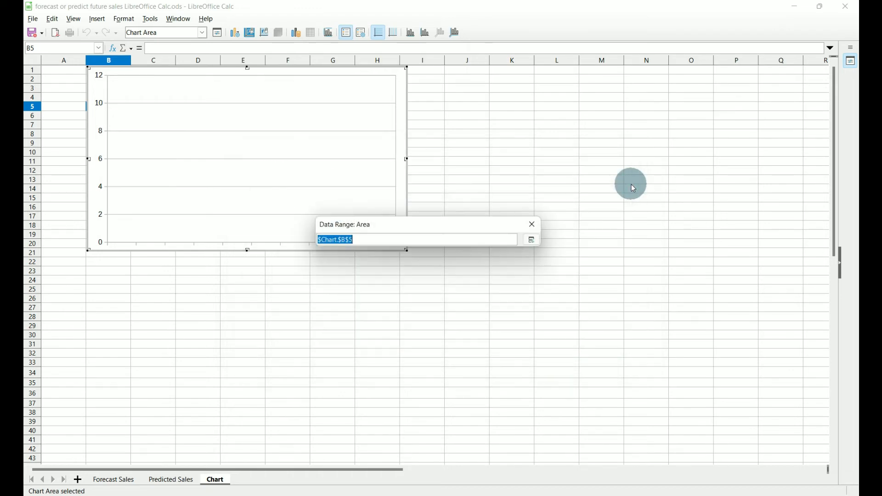
- Use 'Predicted Sales'.A1:F28 as the chart data with data series in columns
{"action": "left_click", "coordinate": [170, 479]}
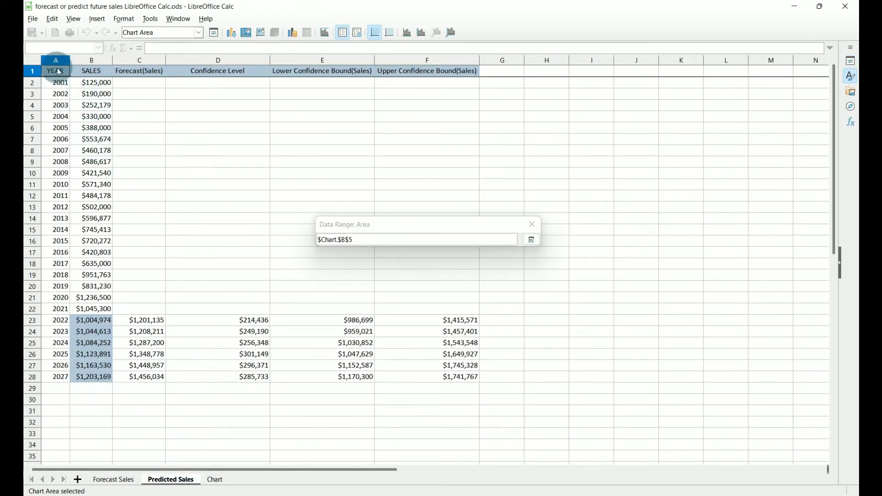
{"action": "left_click_drag", "start_coordinate": [55, 71], "coordinate": [459, 365]}
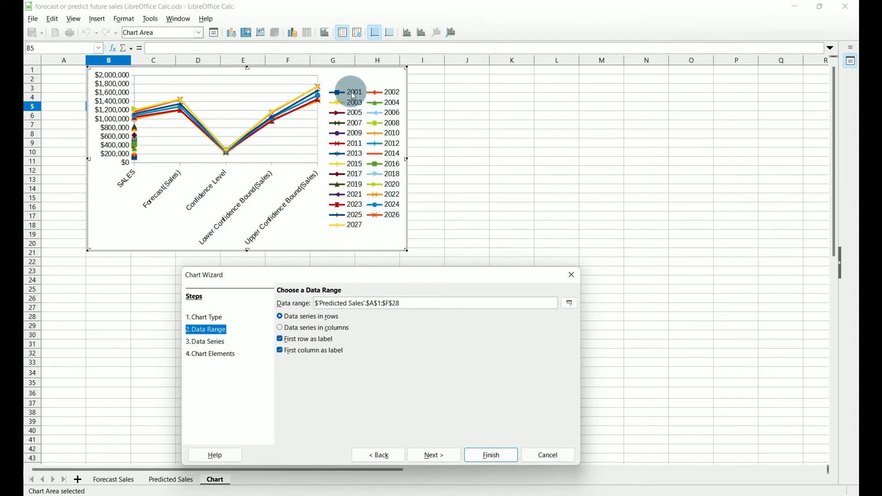
{"action": "mouse_move", "coordinate": [129, 183]}
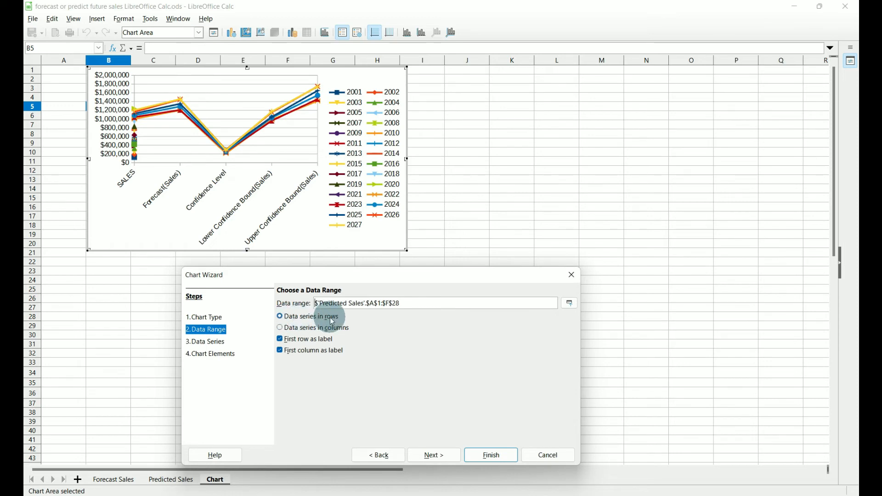
{"action": "left_click", "coordinate": [279, 327]}
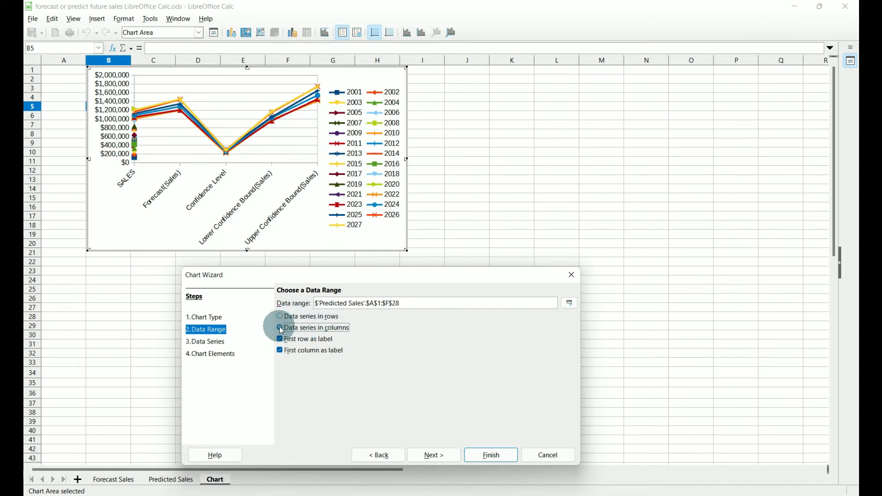
{"action": "left_click", "coordinate": [280, 327]}
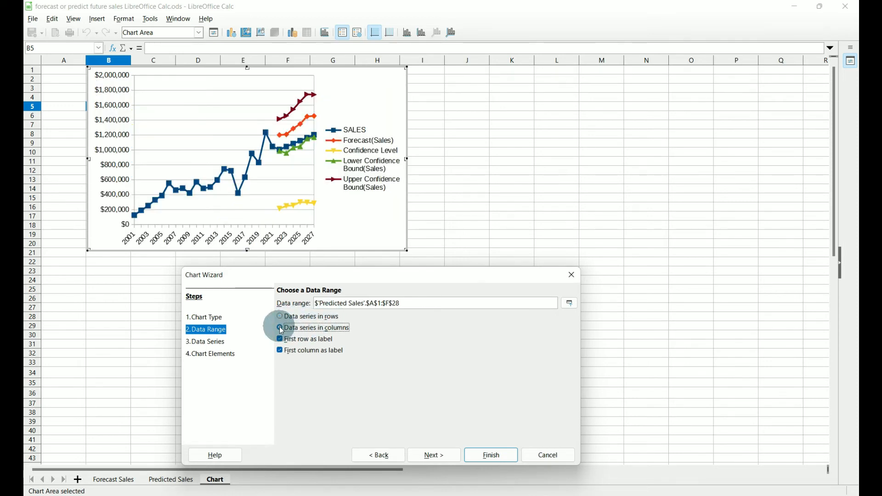
{"action": "left_click", "coordinate": [279, 327]}
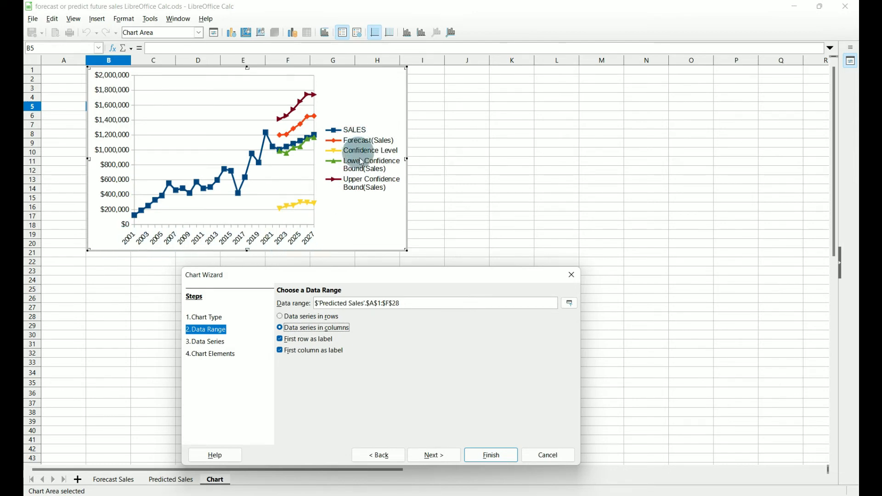
{"action": "mouse_move", "coordinate": [317, 349]}
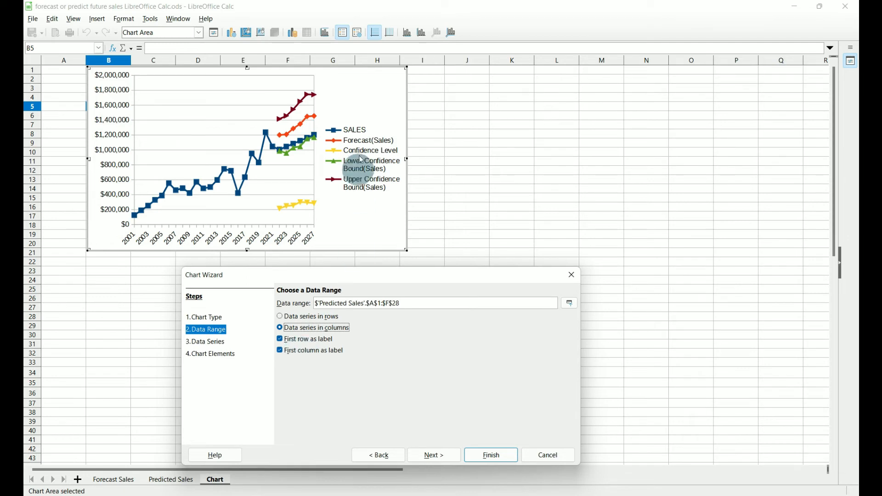
{"action": "mouse_move", "coordinate": [363, 190]}
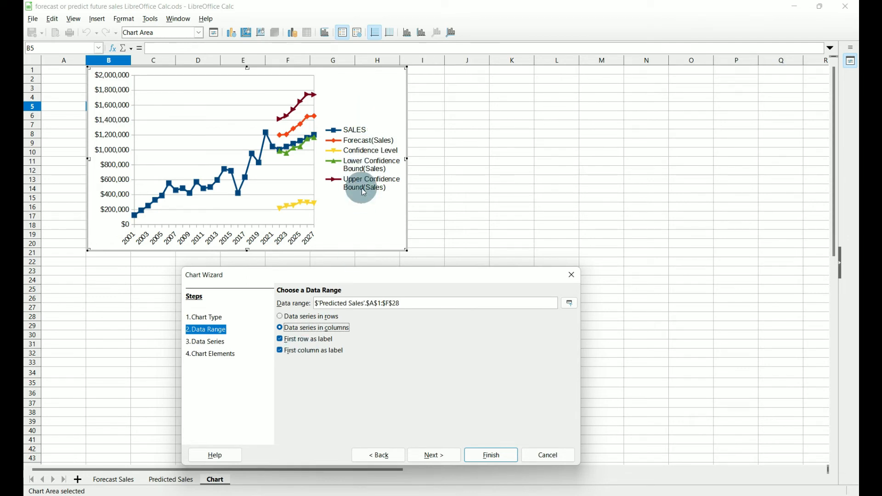
{"action": "left_click", "coordinate": [433, 454]}
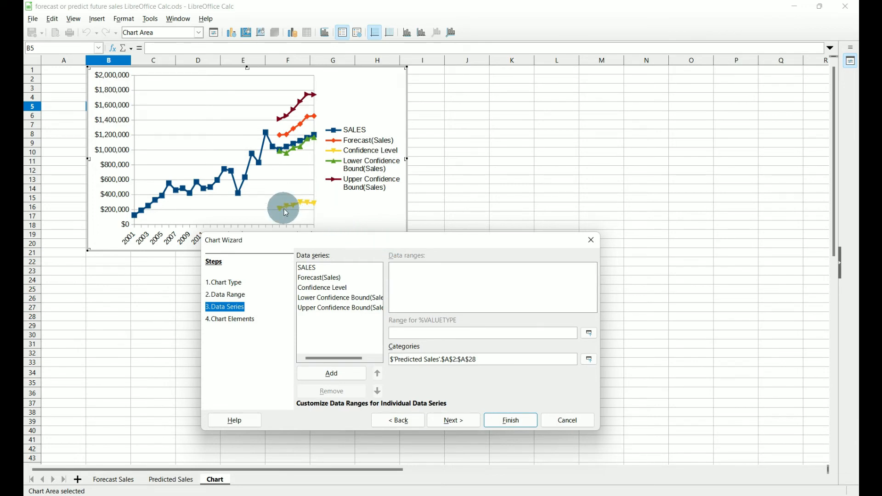
{"action": "mouse_move", "coordinate": [314, 204]}
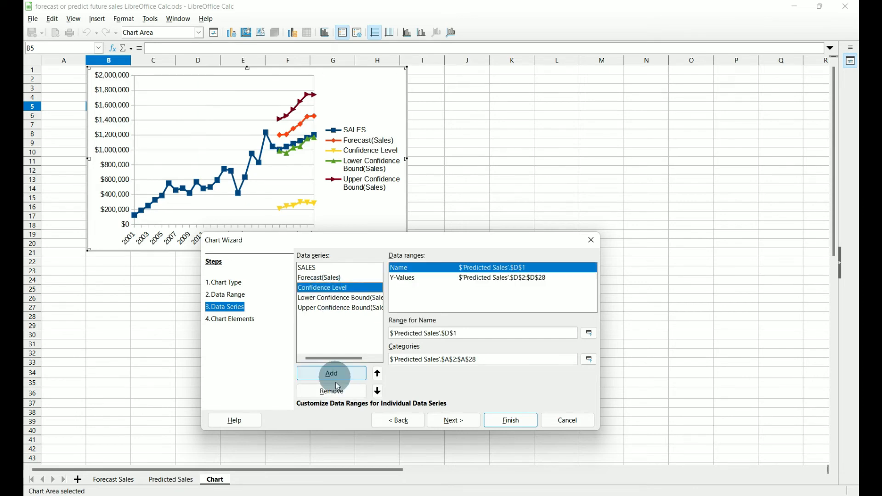
- Remove the Confidence Level series, keeping sales, forecast and both bounds
{"action": "left_click", "coordinate": [332, 391]}
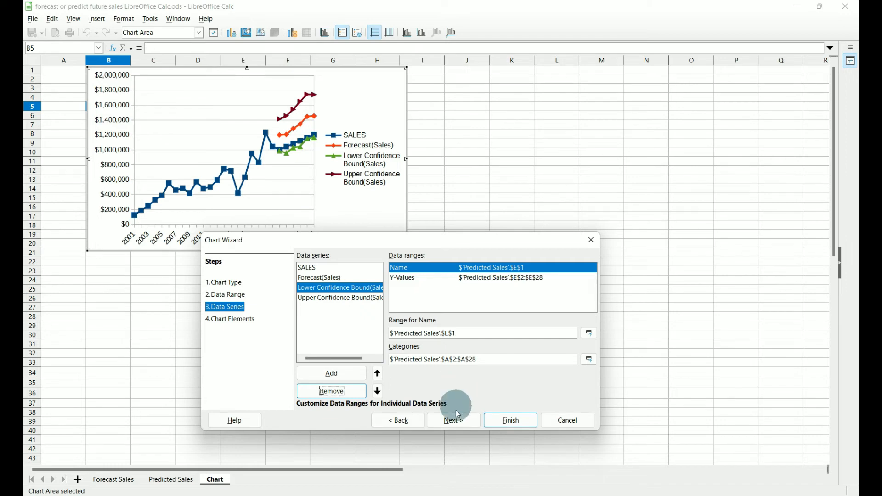
{"action": "left_click", "coordinate": [452, 420]}
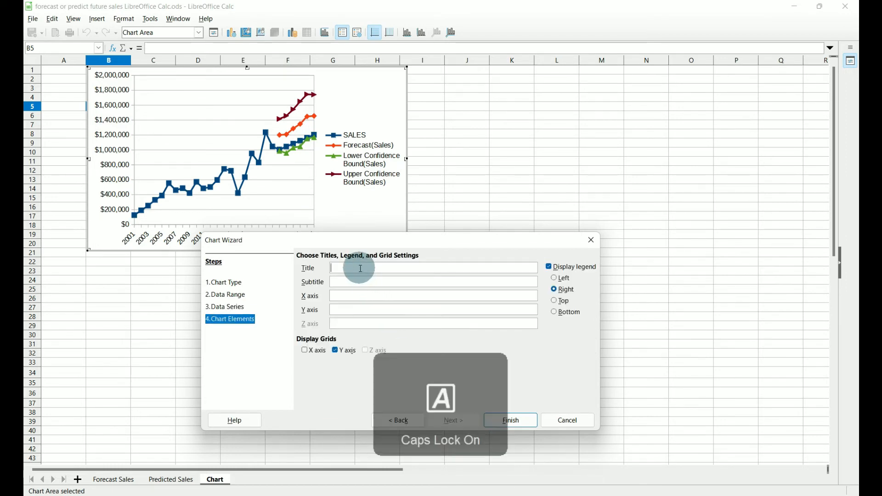
- Title the chart 'FORECAST SALES THROUGH 2027', place the legend on the right and finish the wizard
{"action": "type", "text": "FORECAST"}
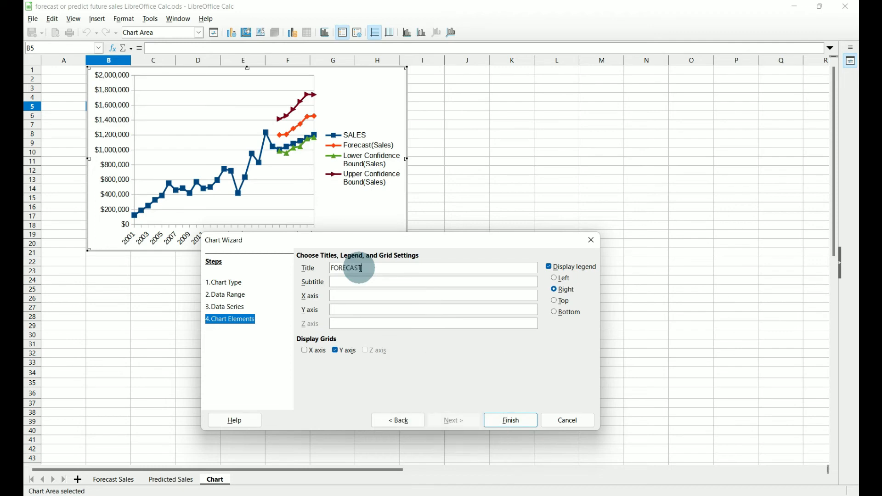
{"action": "type", "text": "SALES THROUGH 2027"}
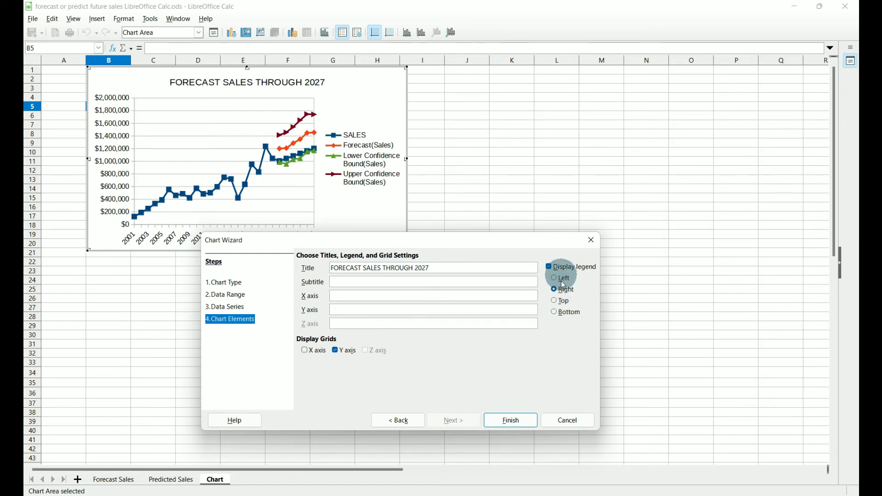
{"action": "left_click", "coordinate": [554, 311]}
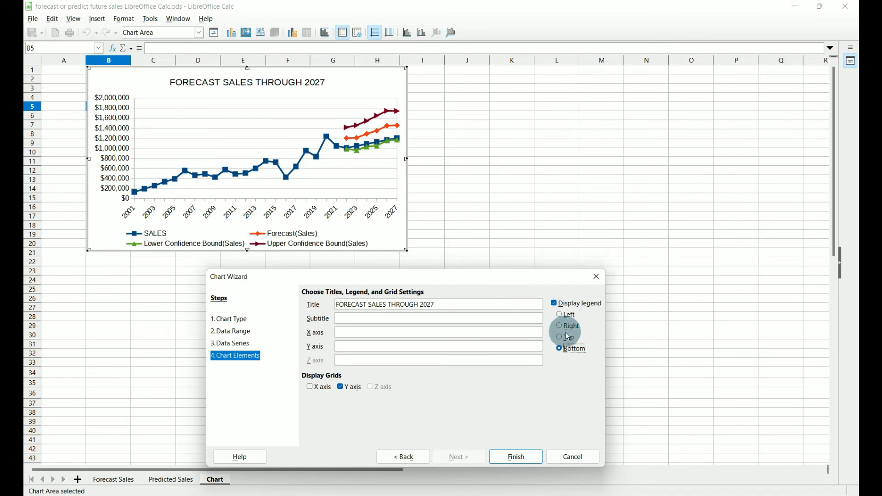
{"action": "left_click", "coordinate": [560, 325]}
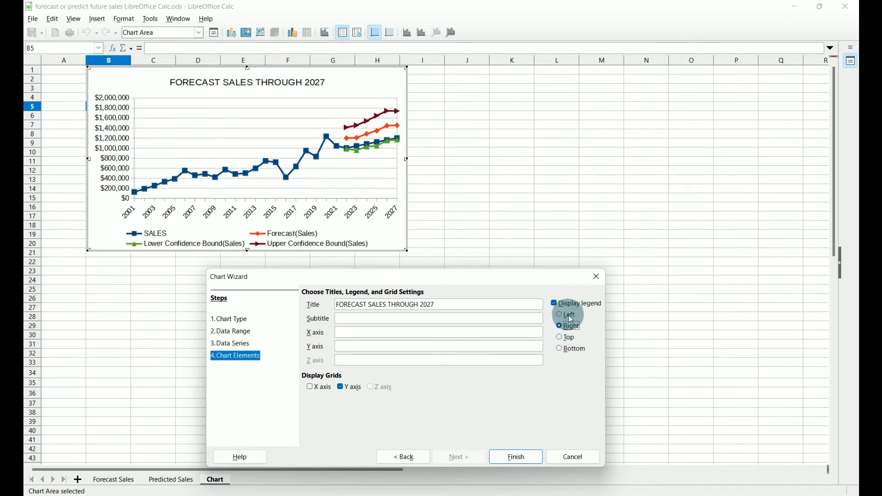
{"action": "left_click", "coordinate": [559, 325]}
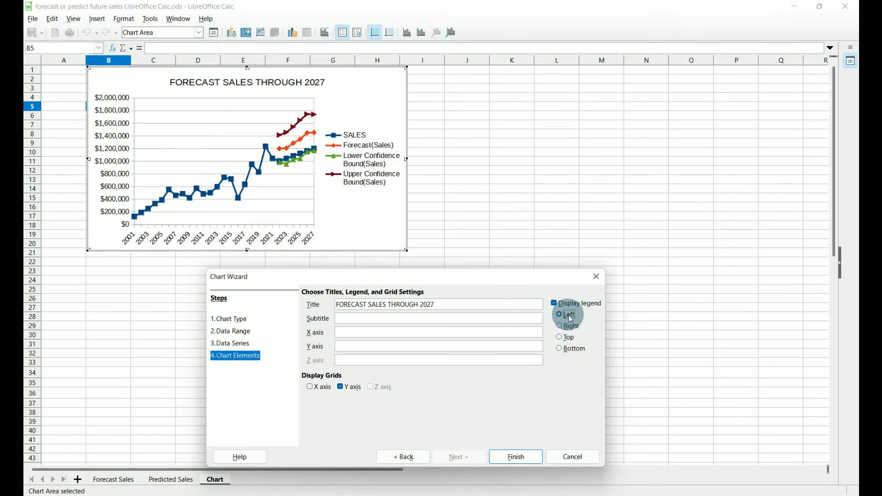
{"action": "left_click", "coordinate": [559, 315]}
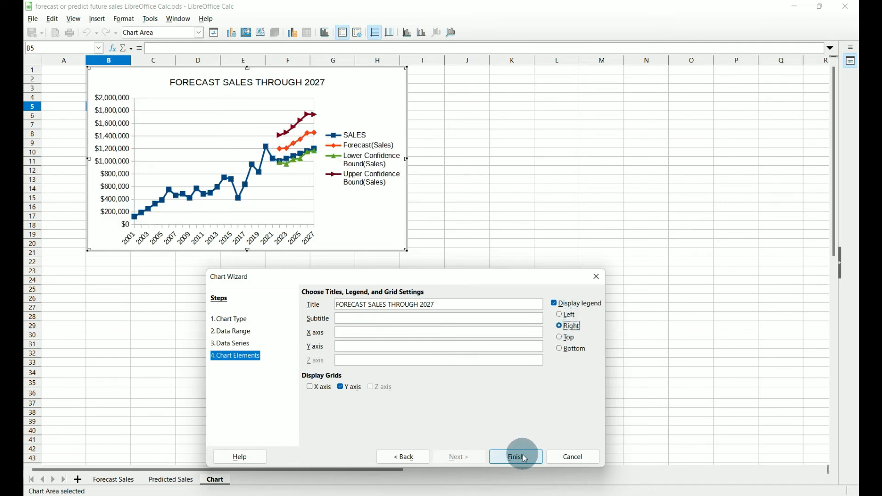
{"action": "left_click", "coordinate": [515, 457]}
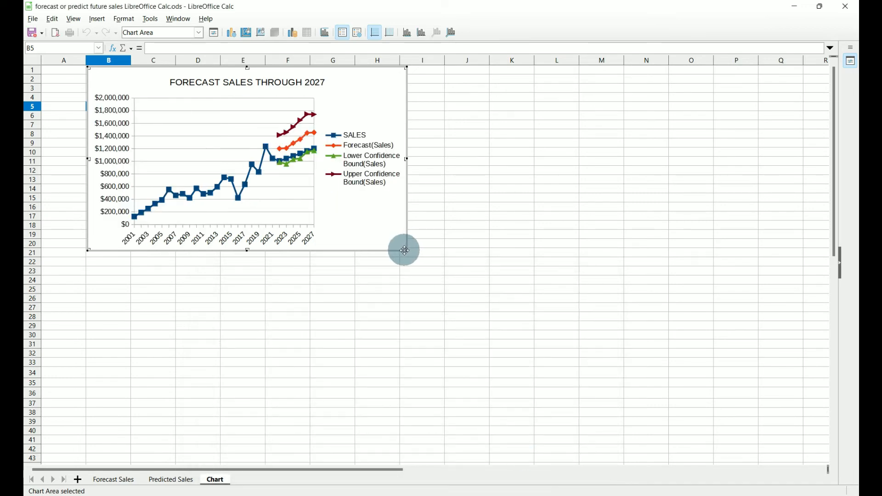
- Enlarge the chart to span roughly columns B–L and rows 5–32
{"action": "left_click_drag", "start_coordinate": [404, 250], "coordinate": [563, 352]}
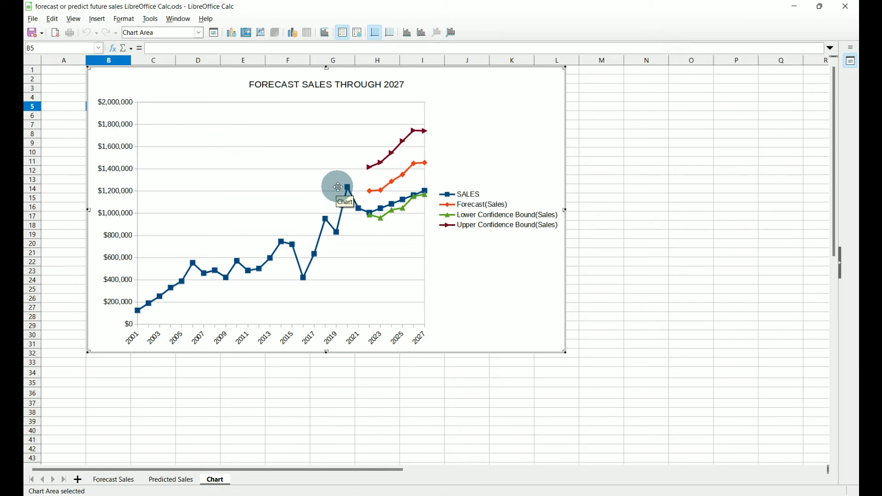
{"action": "mouse_move", "coordinate": [119, 113]}
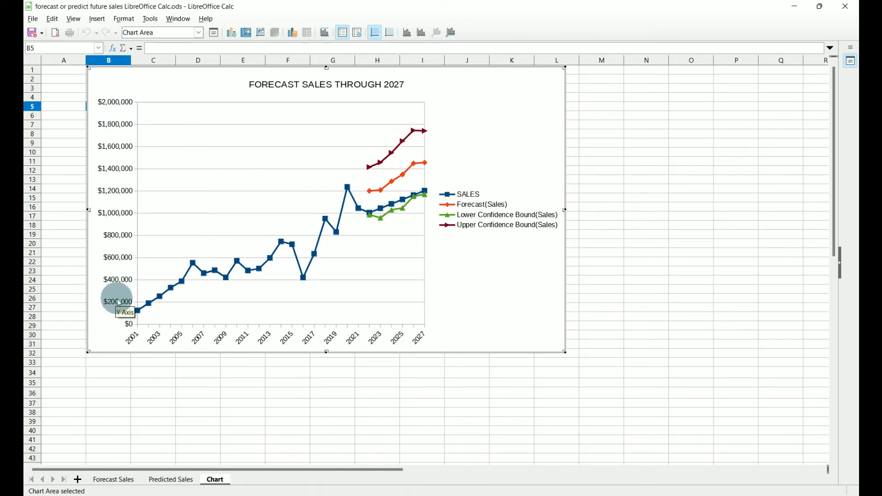
{"action": "mouse_move", "coordinate": [119, 275]}
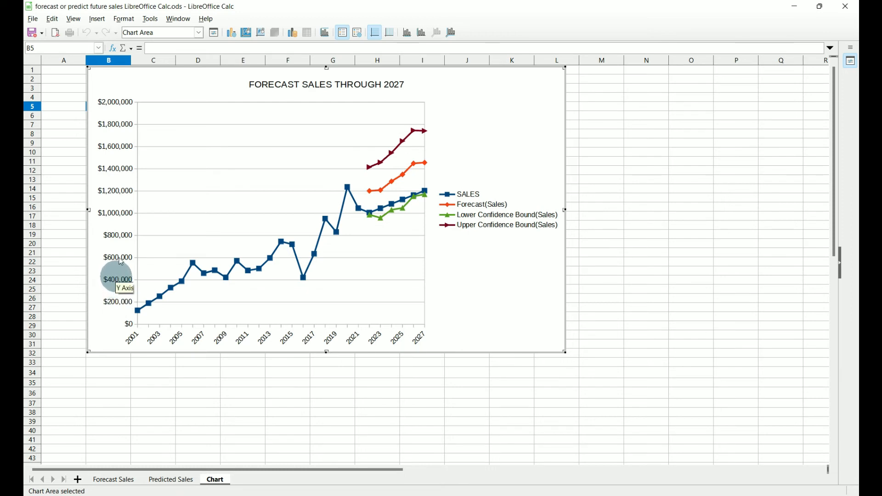
{"action": "mouse_move", "coordinate": [110, 159]}
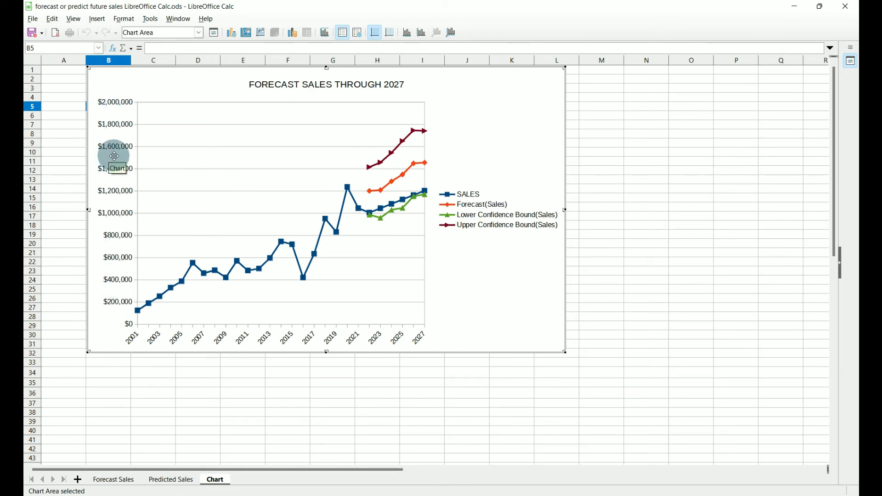
- Set the vertical axis major interval to 400000 in Format Axis
{"action": "right_click", "coordinate": [112, 169]}
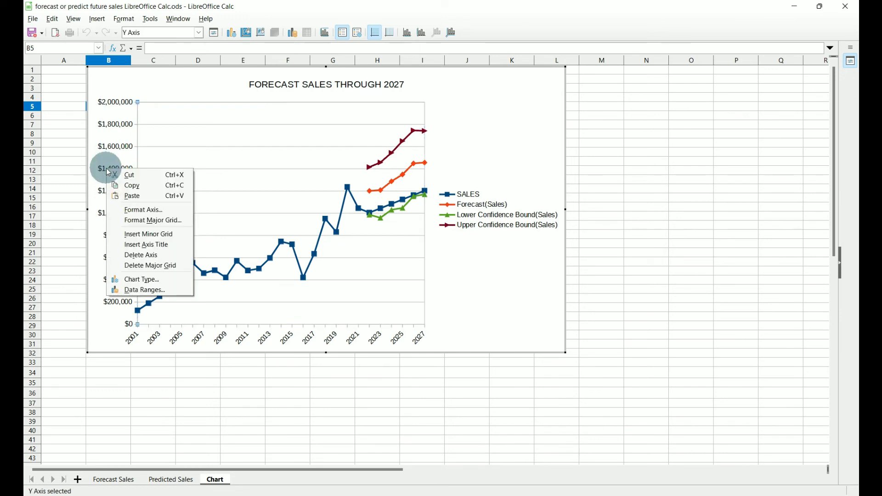
{"action": "mouse_move", "coordinate": [141, 209]}
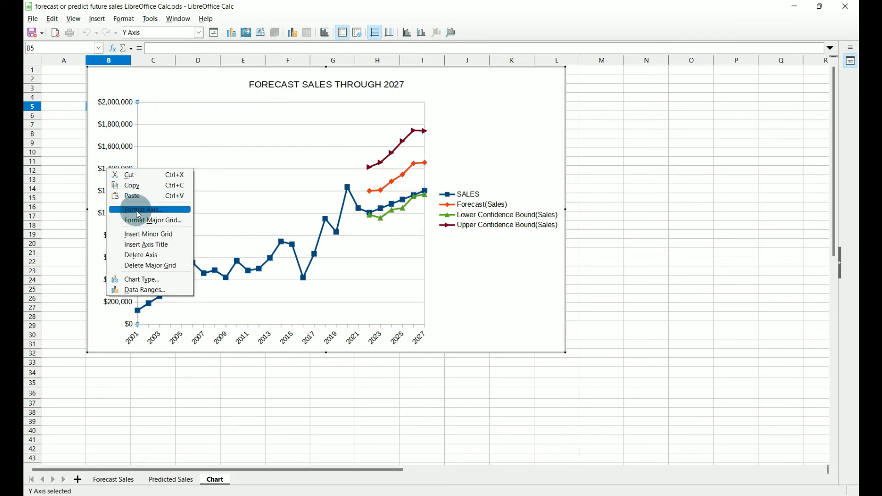
{"action": "left_click", "coordinate": [141, 209]}
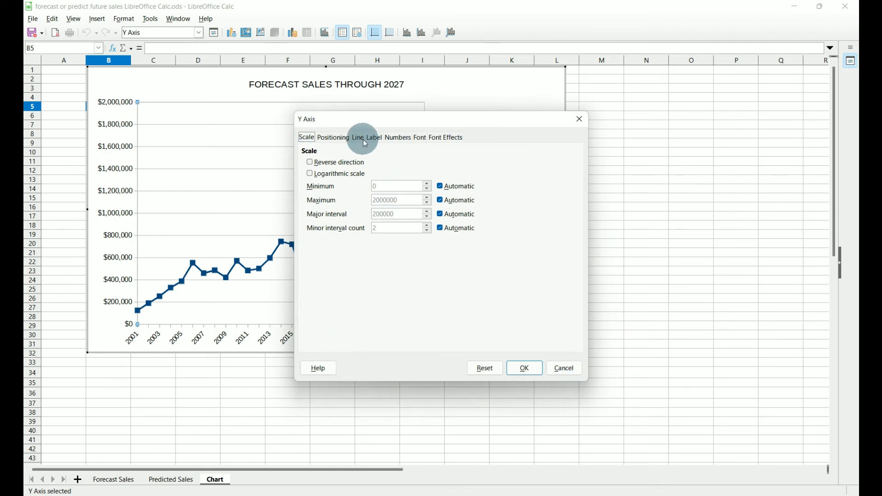
{"action": "mouse_move", "coordinate": [191, 284]}
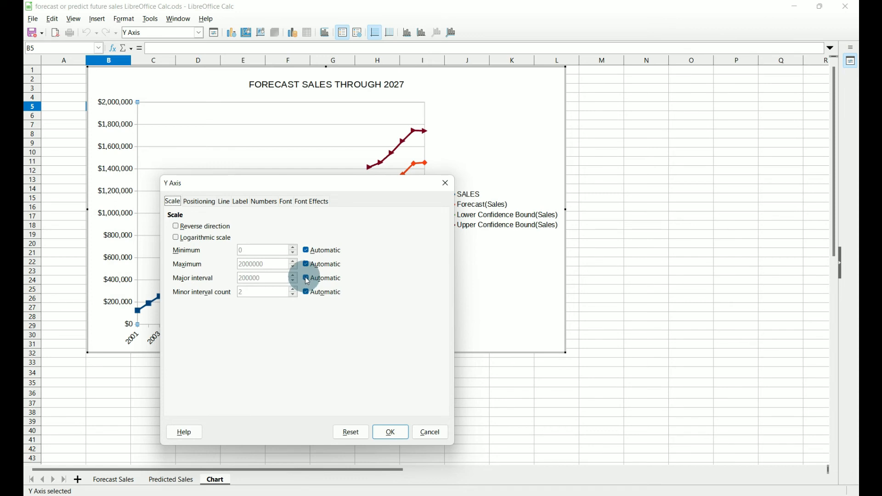
{"action": "left_click", "coordinate": [306, 277]}
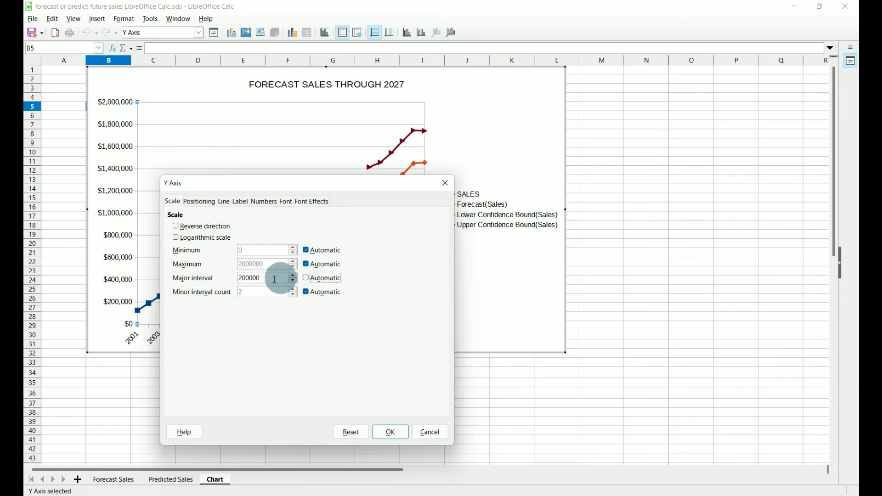
{"action": "triple_click", "coordinate": [256, 278]}
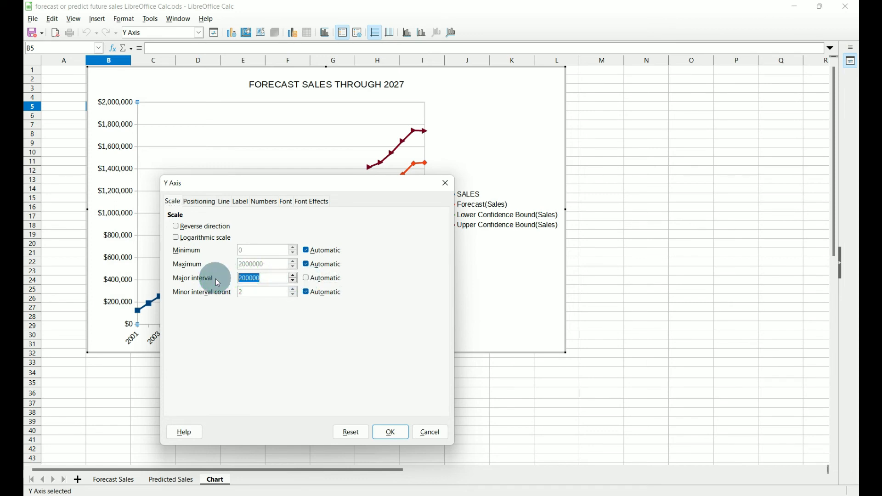
{"action": "type", "text": "400000"}
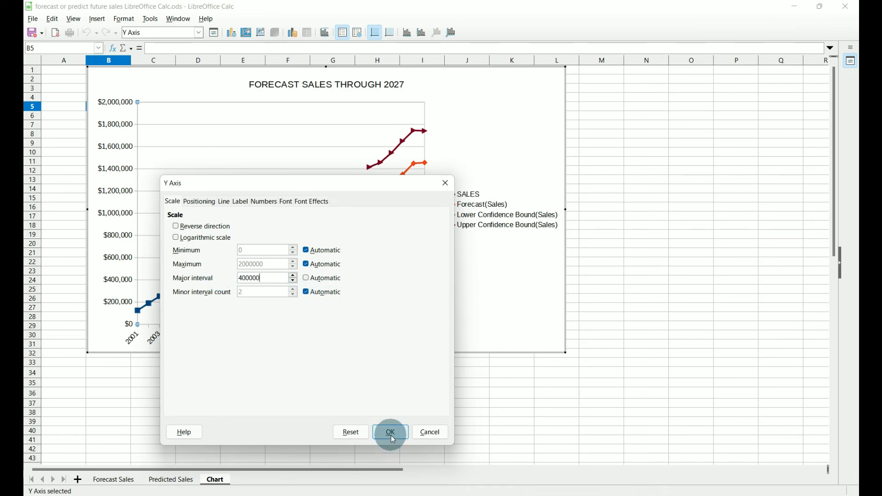
{"action": "left_click", "coordinate": [389, 431]}
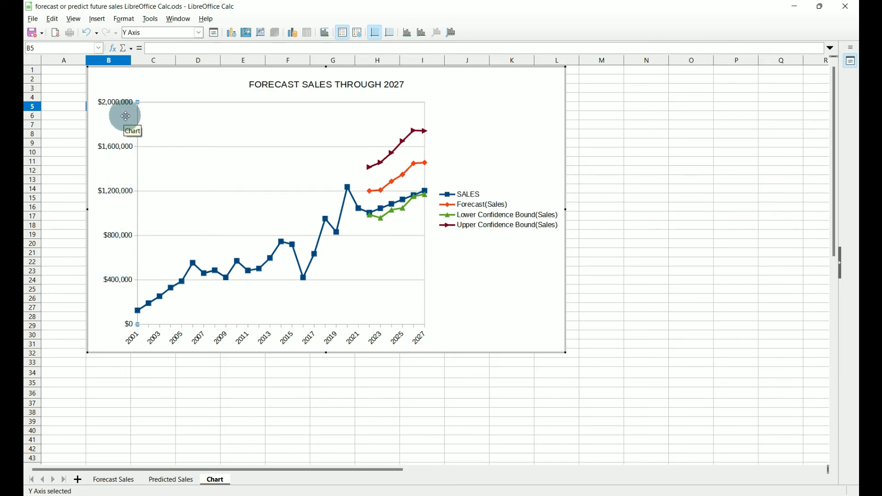
{"action": "mouse_move", "coordinate": [194, 264]}
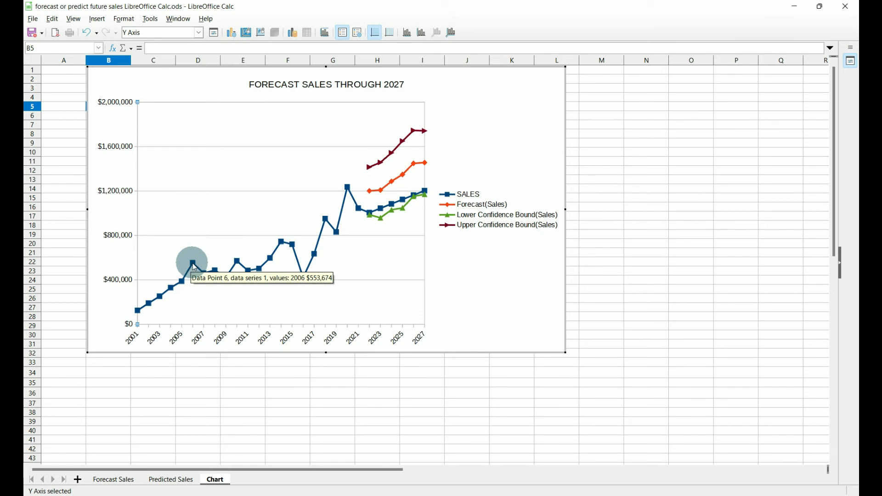
{"action": "mouse_move", "coordinate": [237, 263]}
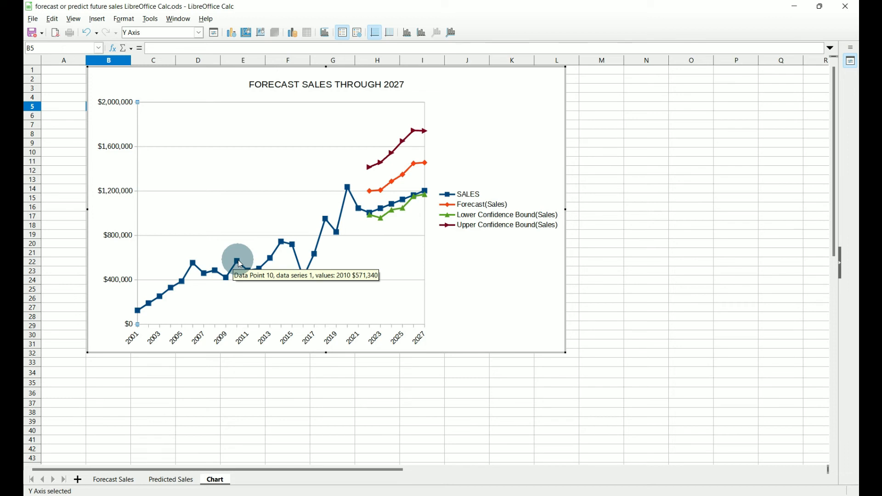
{"action": "mouse_move", "coordinate": [239, 262]}
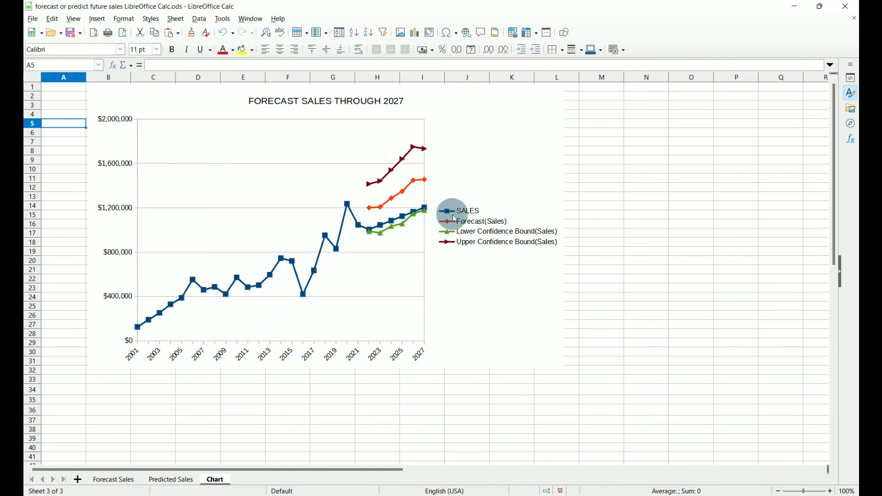
- Switch between the Chart and Predicted Sales sheets, ending on Predicted Sales
{"action": "left_click", "coordinate": [170, 480]}
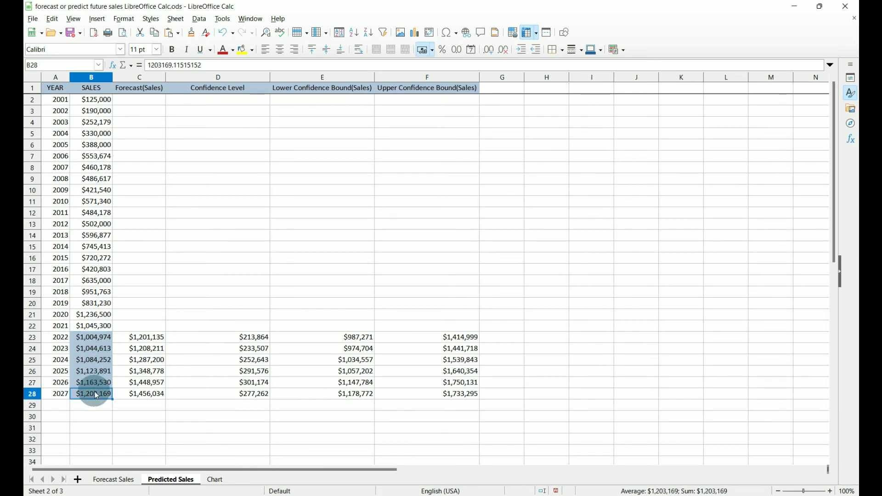
{"action": "left_click", "coordinate": [214, 479]}
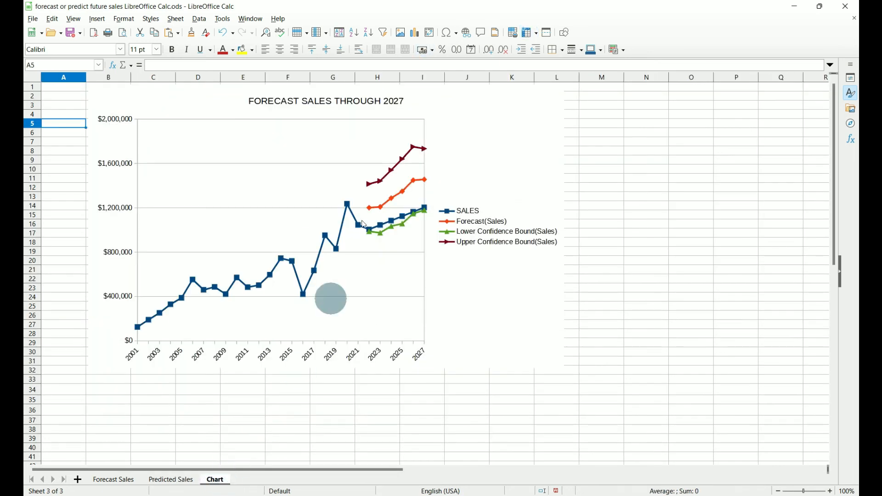
{"action": "mouse_move", "coordinate": [417, 154]}
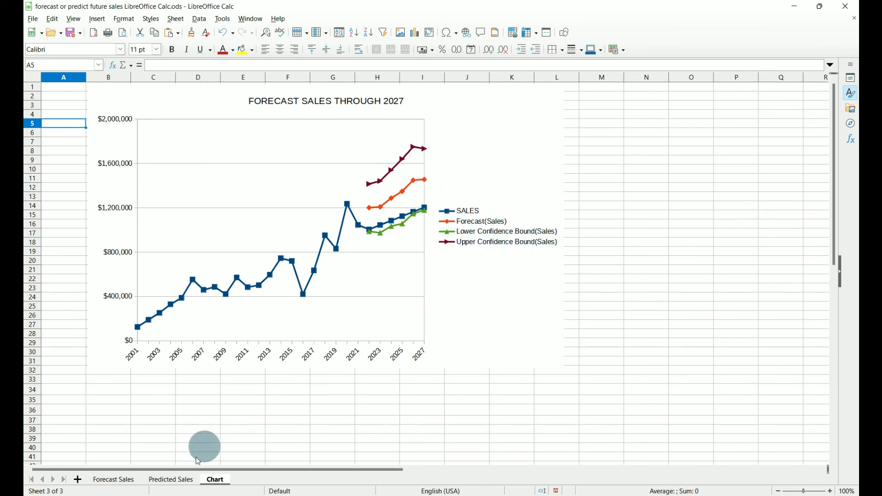
{"action": "left_click", "coordinate": [170, 479]}
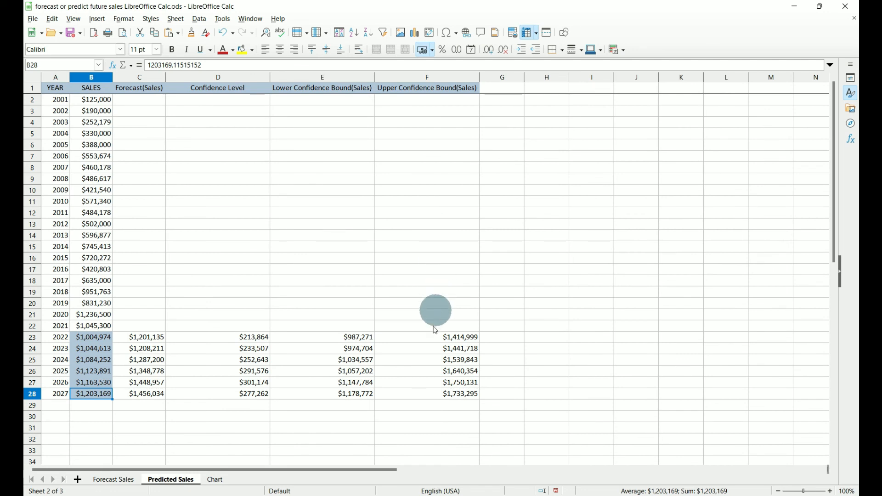
{"action": "mouse_move", "coordinate": [432, 341]}
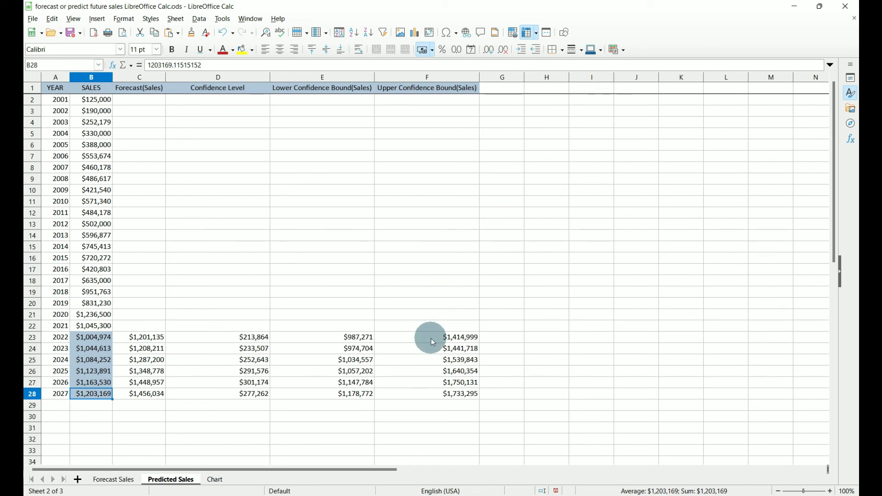
{"action": "left_click", "coordinate": [214, 480]}
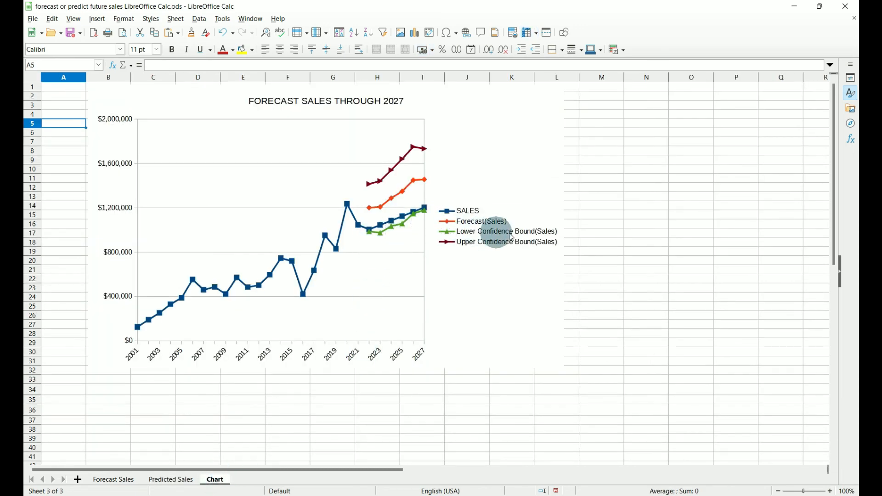
{"action": "left_click", "coordinate": [170, 479]}
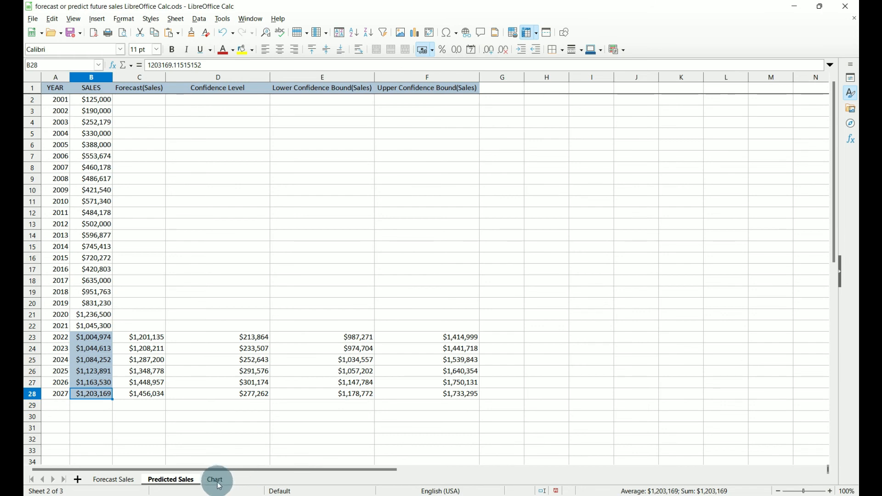
{"action": "left_click", "coordinate": [215, 479]}
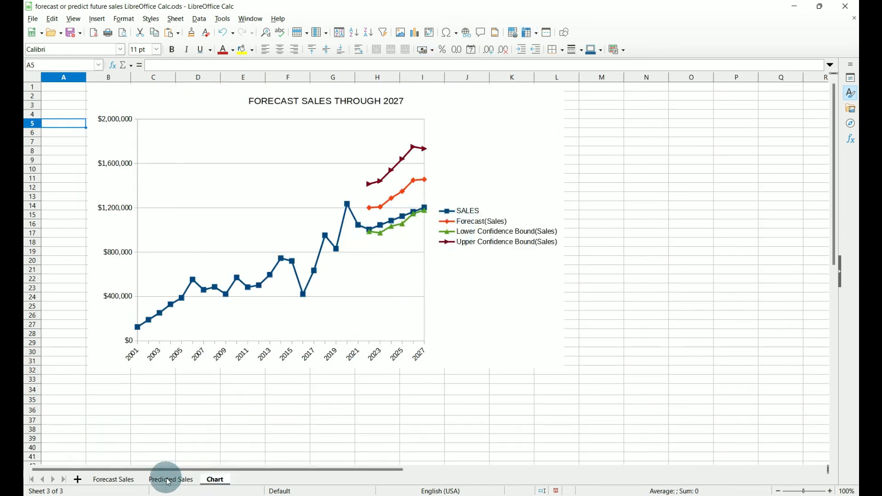
{"action": "left_click", "coordinate": [171, 479]}
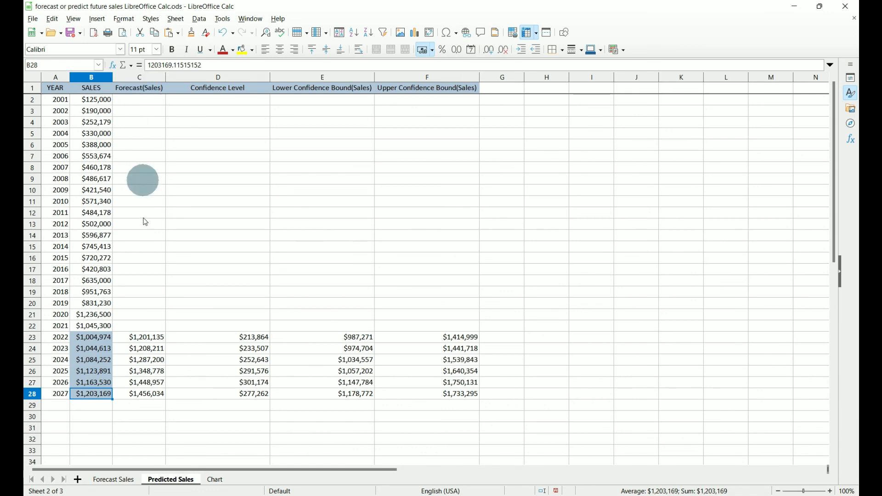